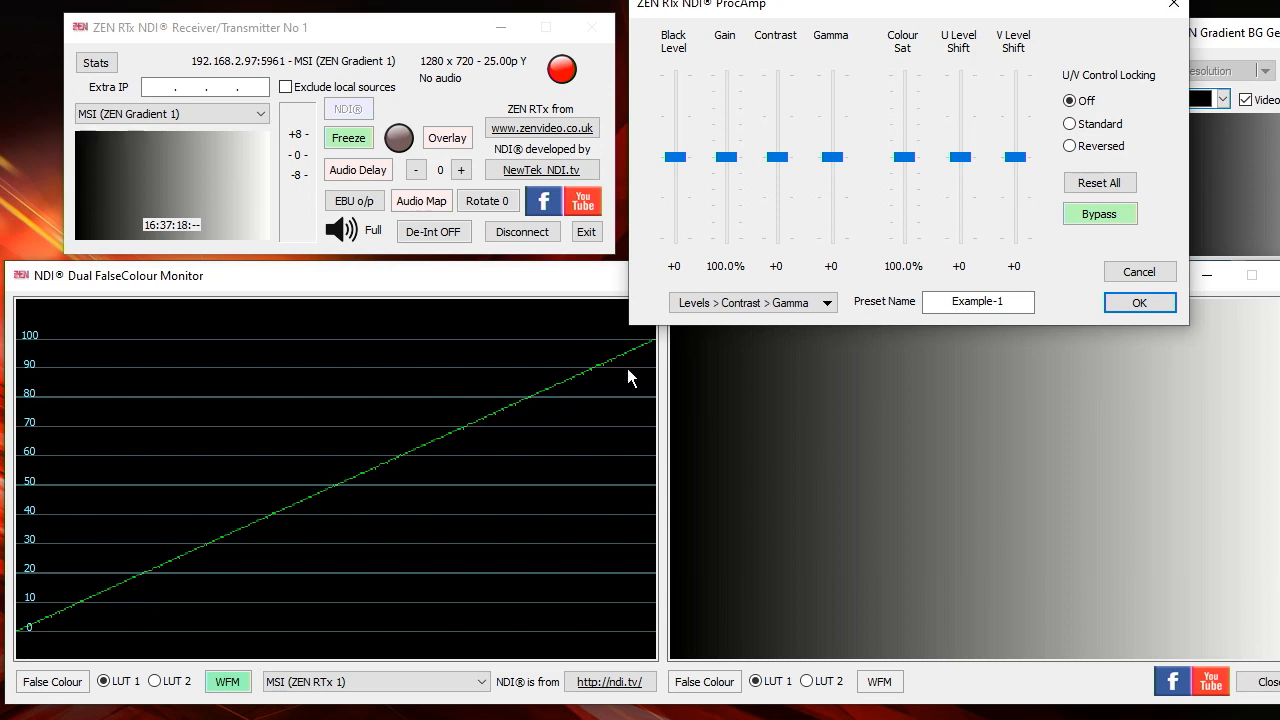
{"action": "mouse_move", "coordinate": [698, 452]}
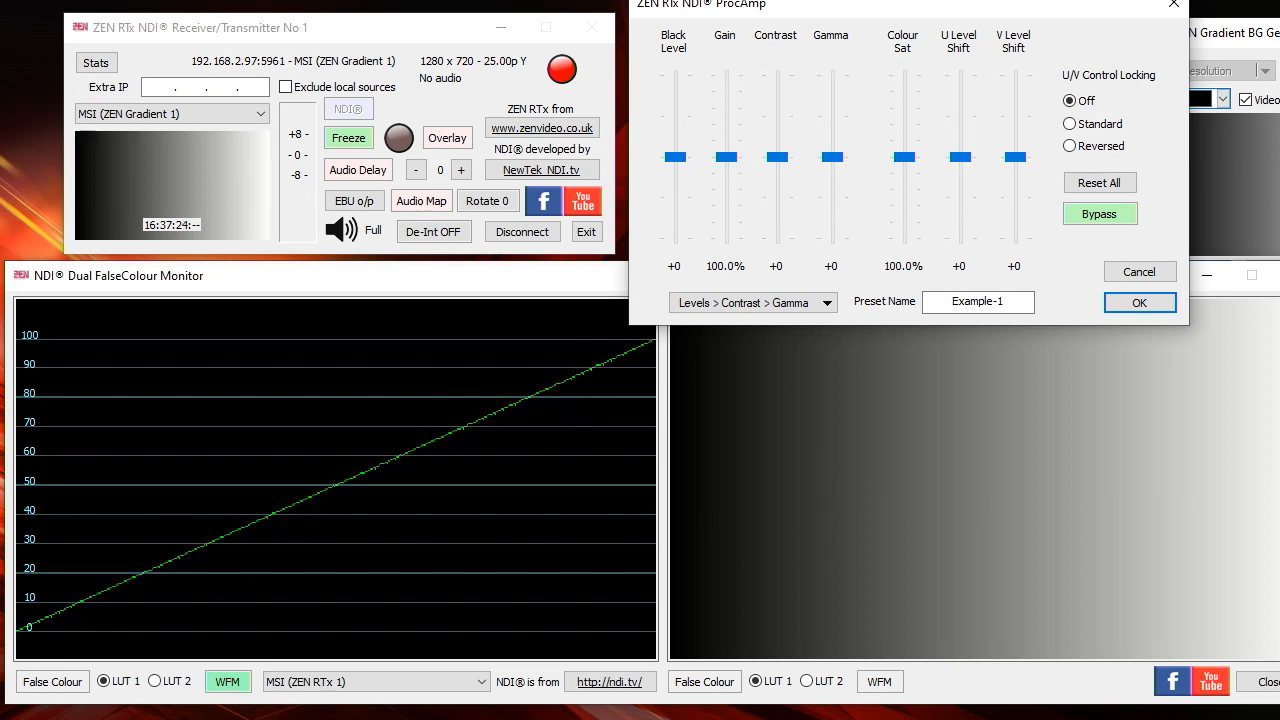
{"action": "mouse_move", "coordinate": [92, 474]}
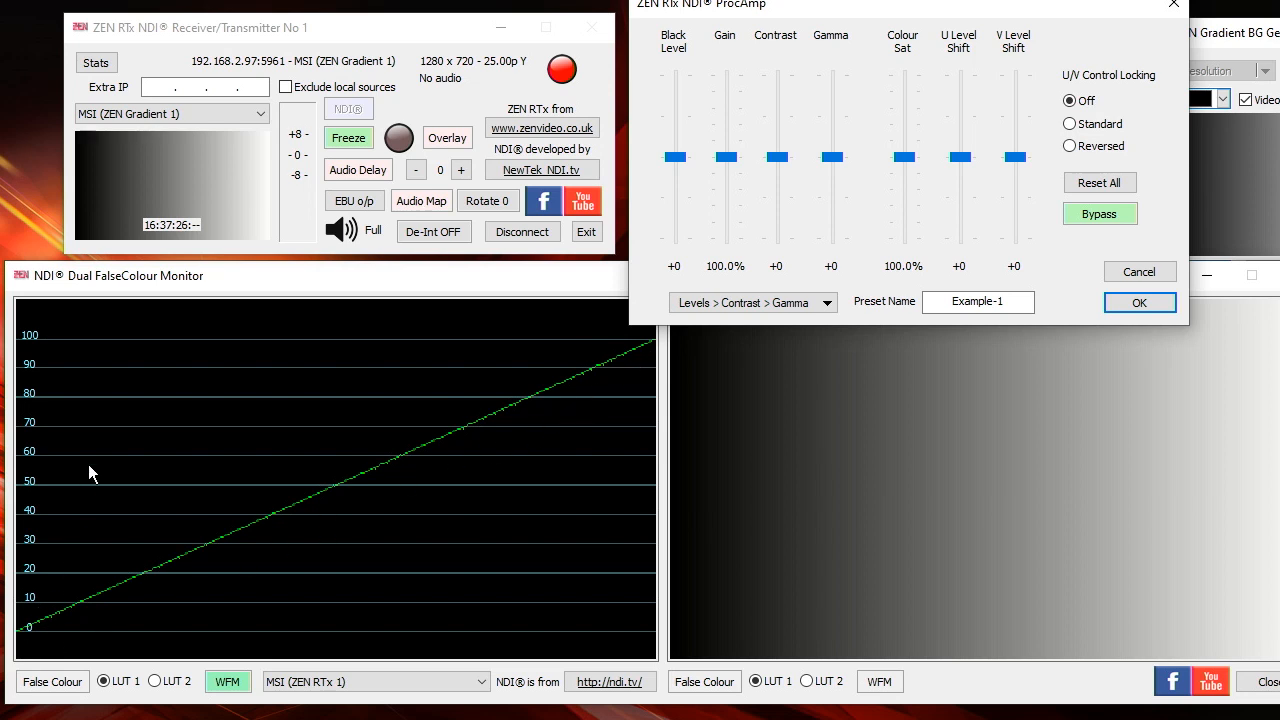
{"action": "mouse_move", "coordinate": [132, 348]}
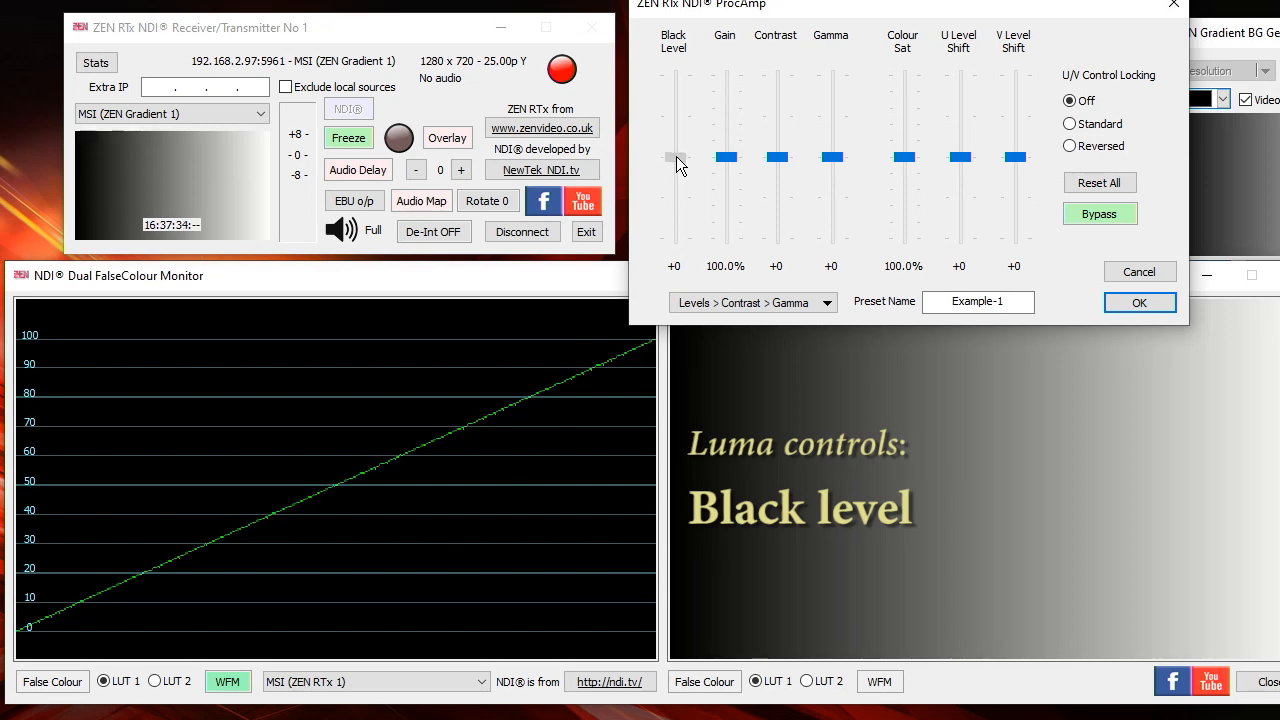
Vary Black Level and Gain on the gradient, then return them to 0 and 100%
{"action": "left_click_drag", "start_coordinate": [672, 158], "coordinate": [672, 180]}
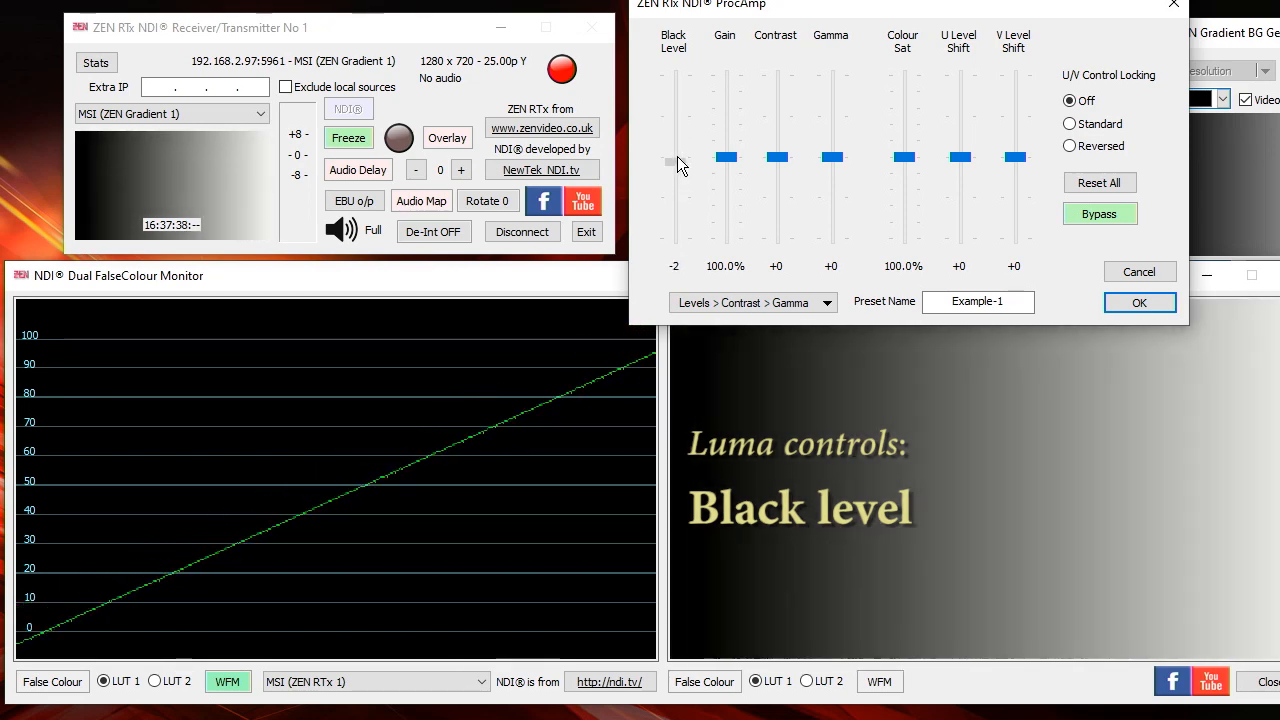
{"action": "left_click_drag", "start_coordinate": [672, 164], "coordinate": [672, 152]}
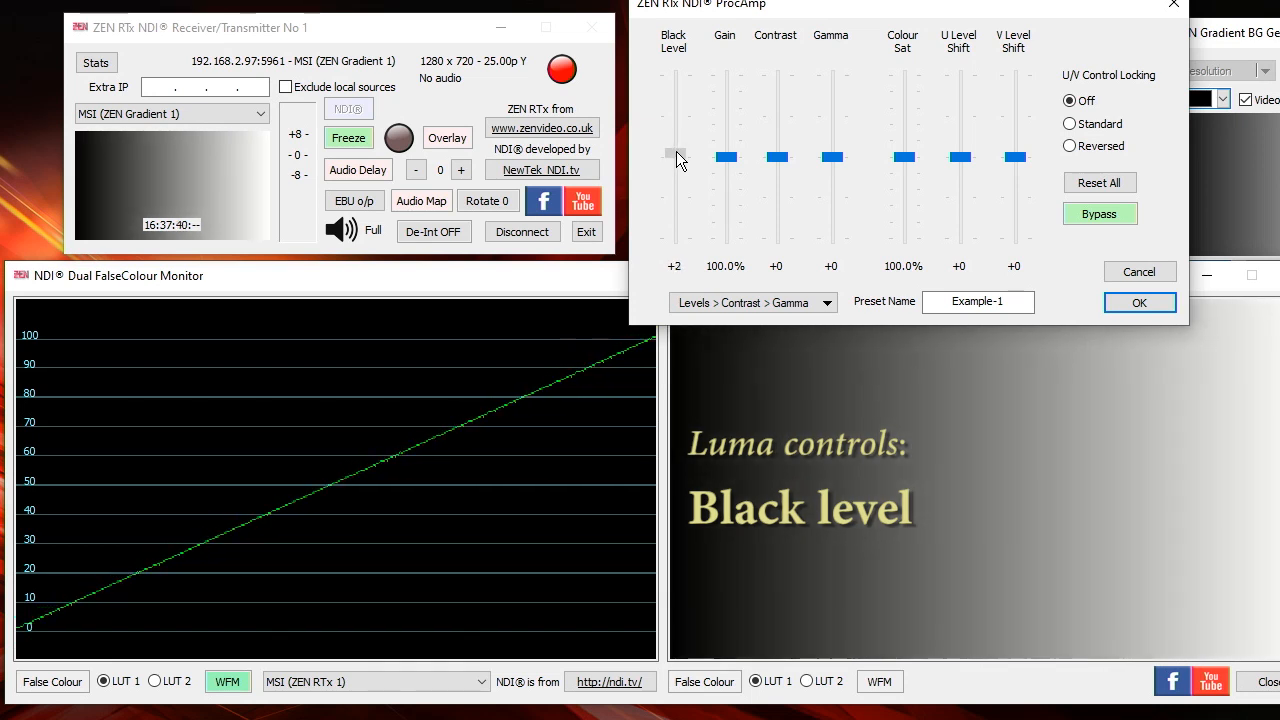
{"action": "left_click_drag", "start_coordinate": [676, 152], "coordinate": [676, 158]}
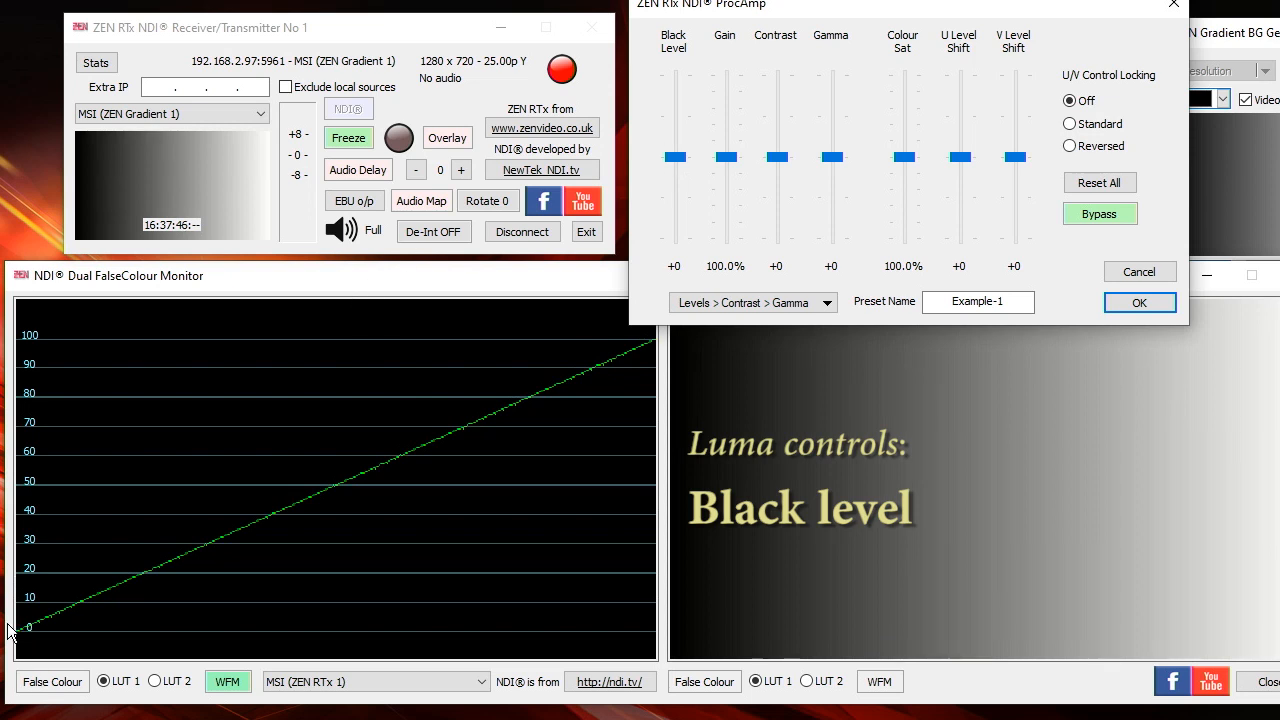
{"action": "mouse_move", "coordinate": [58, 562]}
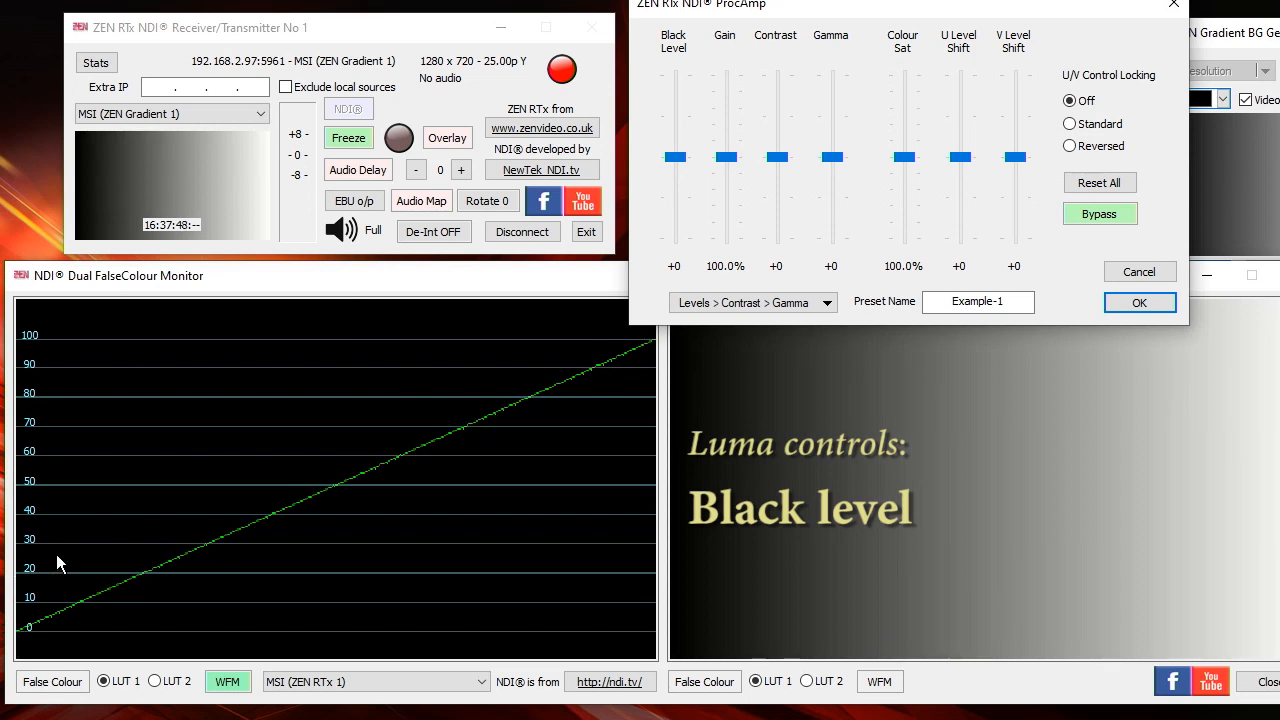
{"action": "mouse_move", "coordinate": [780, 188]}
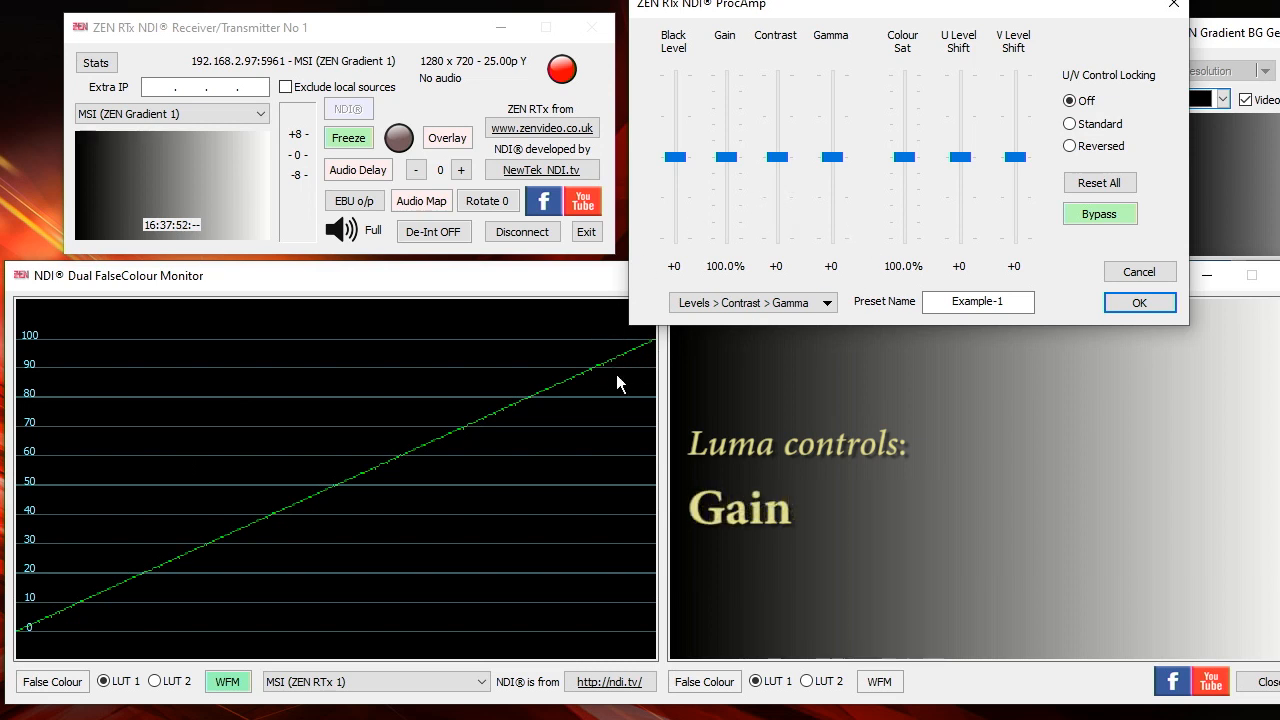
{"action": "left_click_drag", "start_coordinate": [724, 156], "coordinate": [724, 218]}
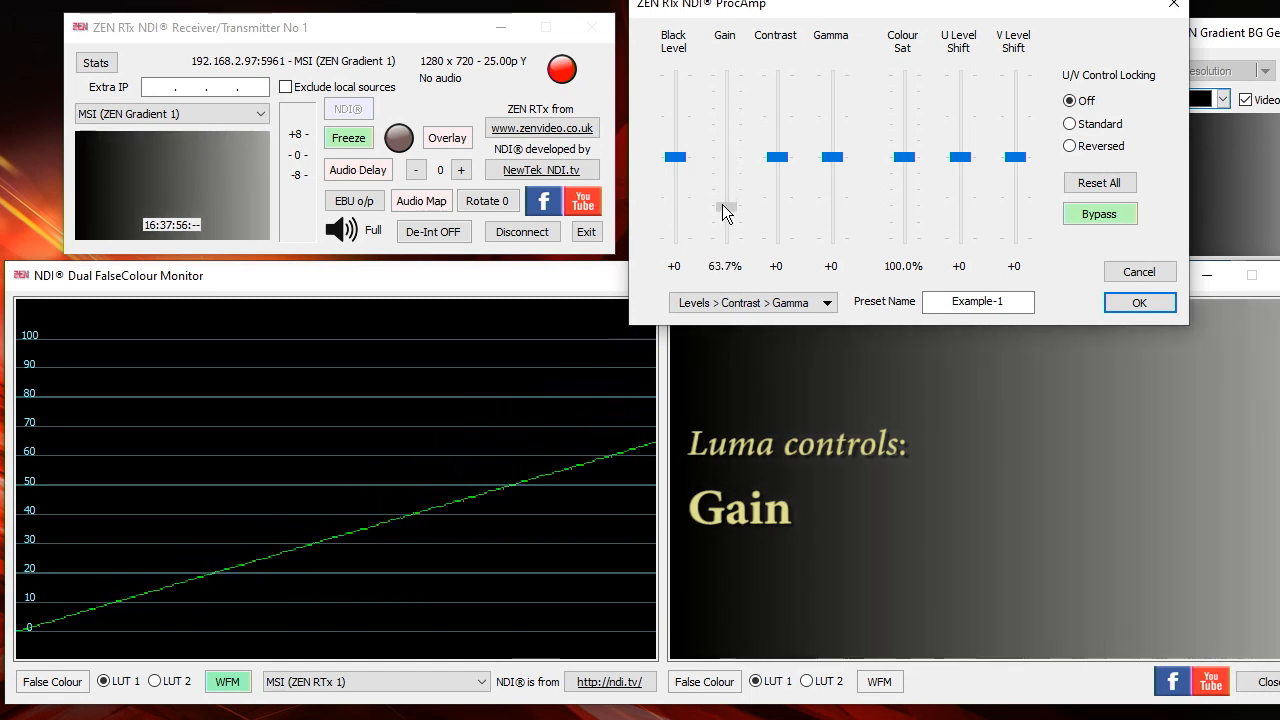
{"action": "left_click_drag", "start_coordinate": [724, 210], "coordinate": [724, 168]}
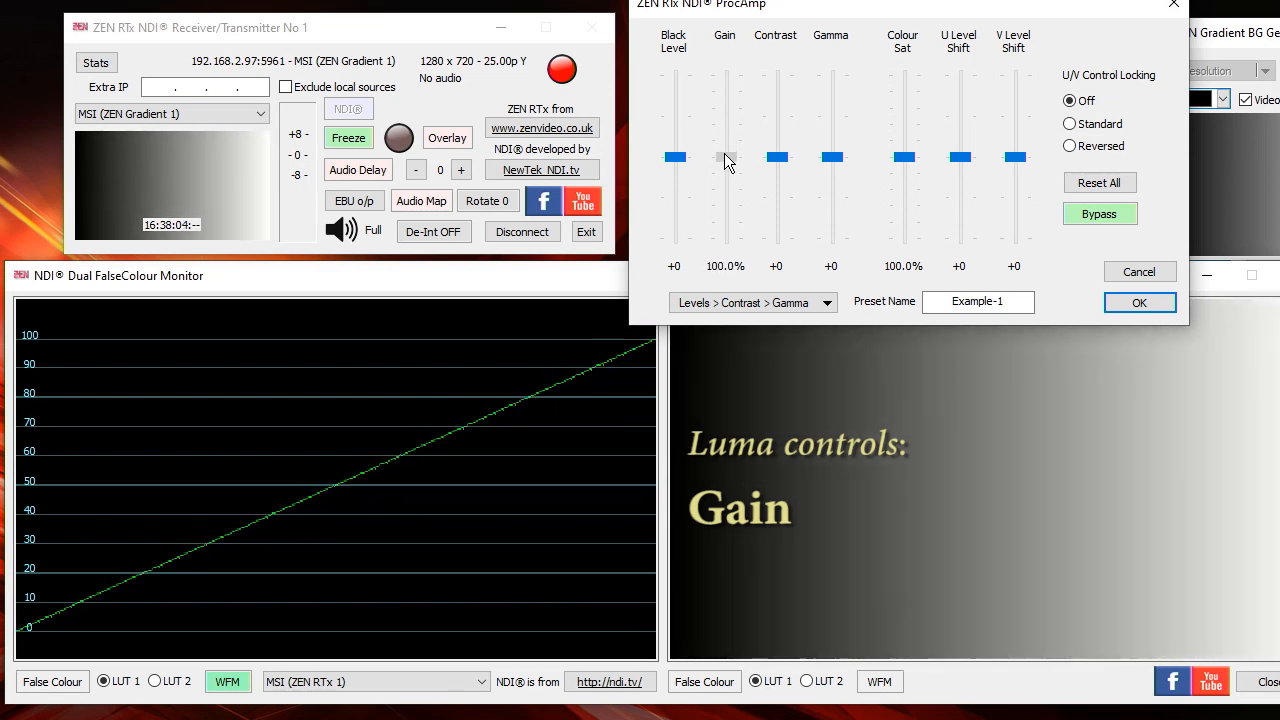
{"action": "left_click_drag", "start_coordinate": [716, 162], "coordinate": [724, 156]}
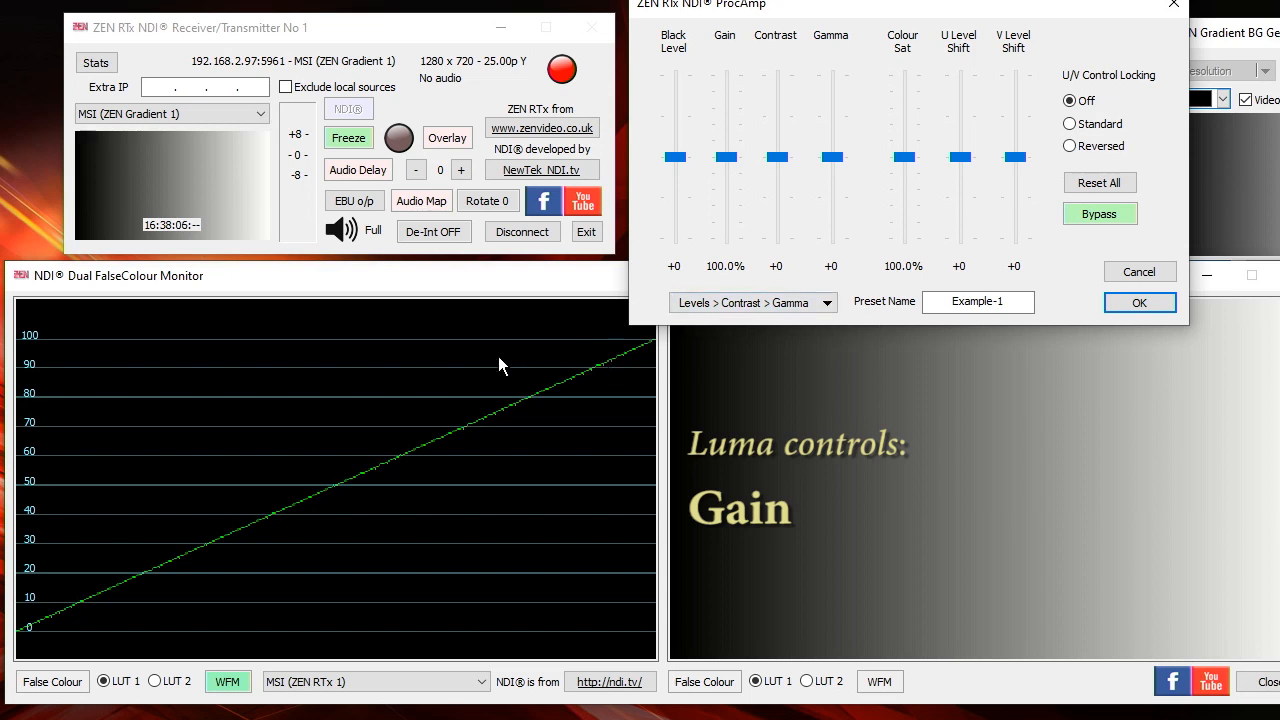
{"action": "mouse_move", "coordinate": [528, 348]}
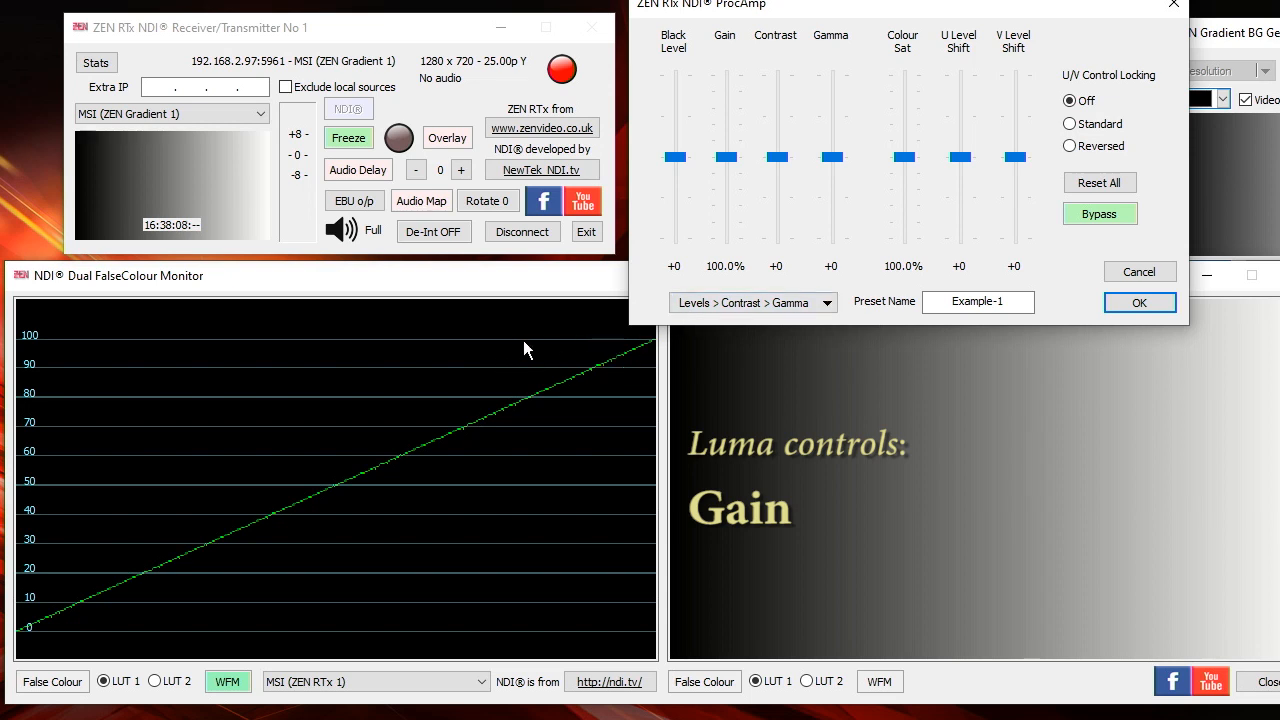
{"action": "mouse_move", "coordinate": [826, 188]}
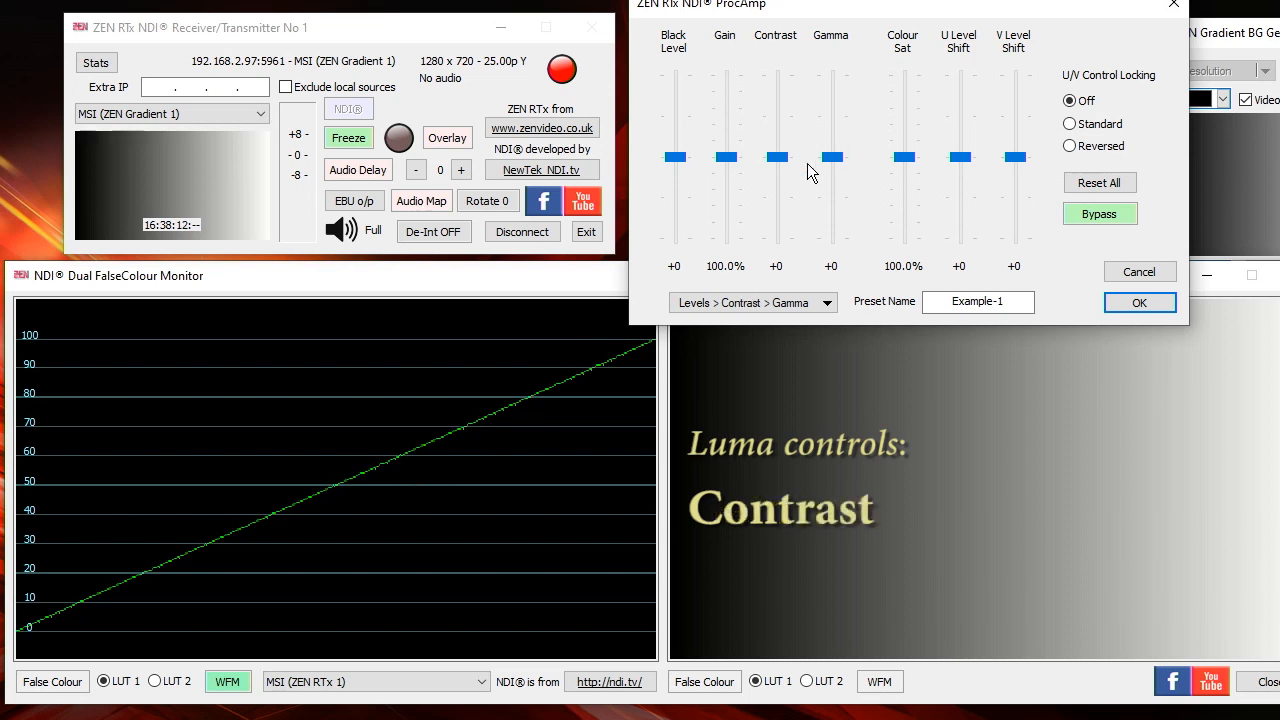
Sweep Contrast up to +50 for an S-curve waveform, down to negative, and back to 0
{"action": "left_click", "coordinate": [776, 156]}
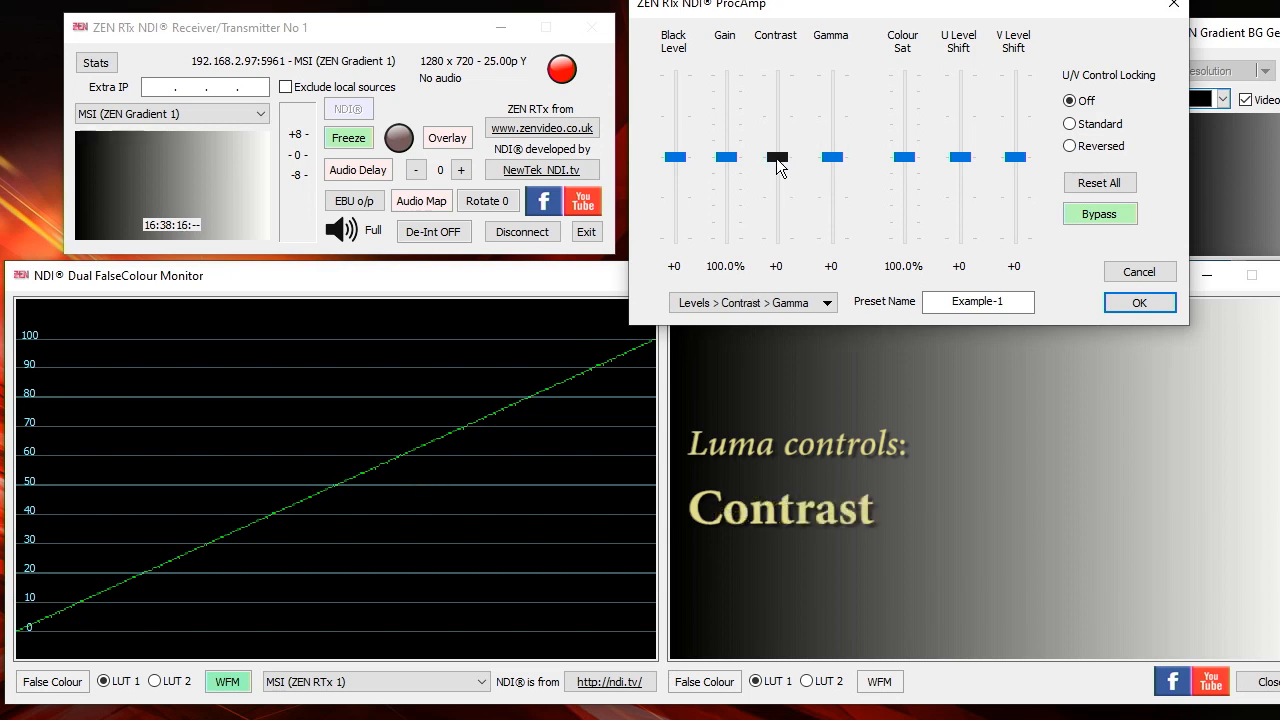
{"action": "left_click_drag", "start_coordinate": [776, 156], "coordinate": [776, 104]}
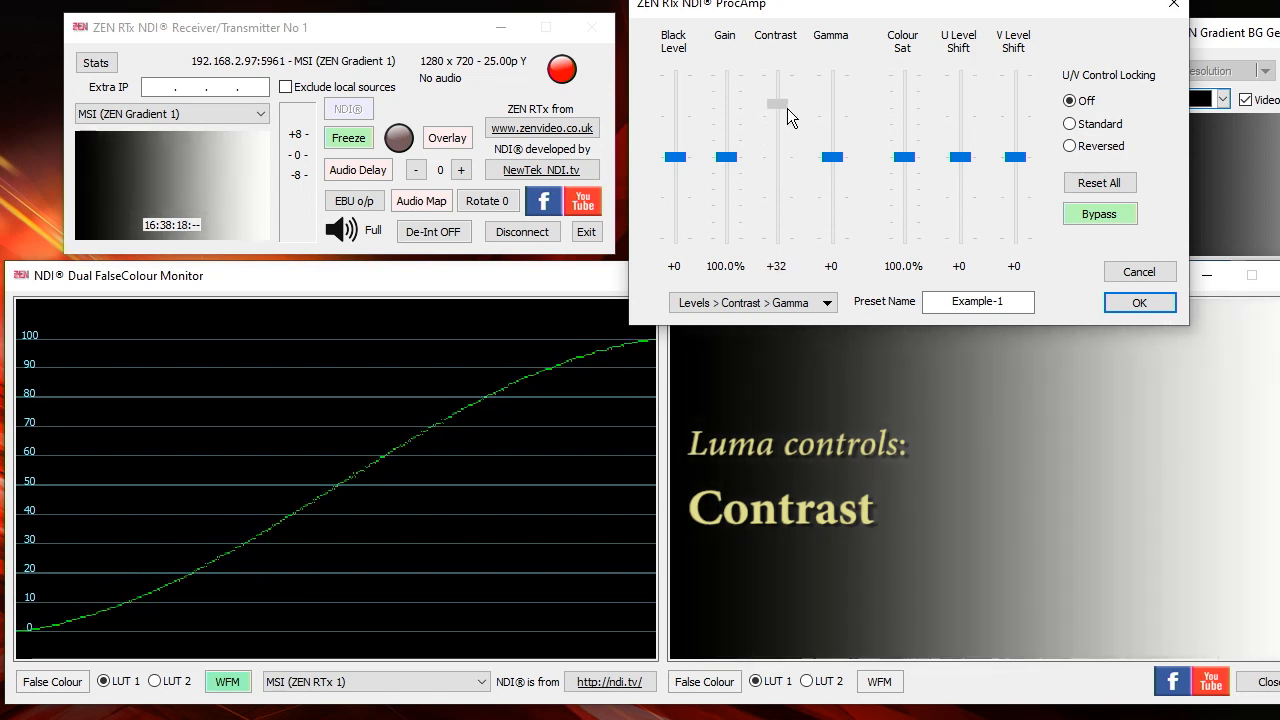
{"action": "left_click_drag", "start_coordinate": [776, 104], "coordinate": [776, 80]}
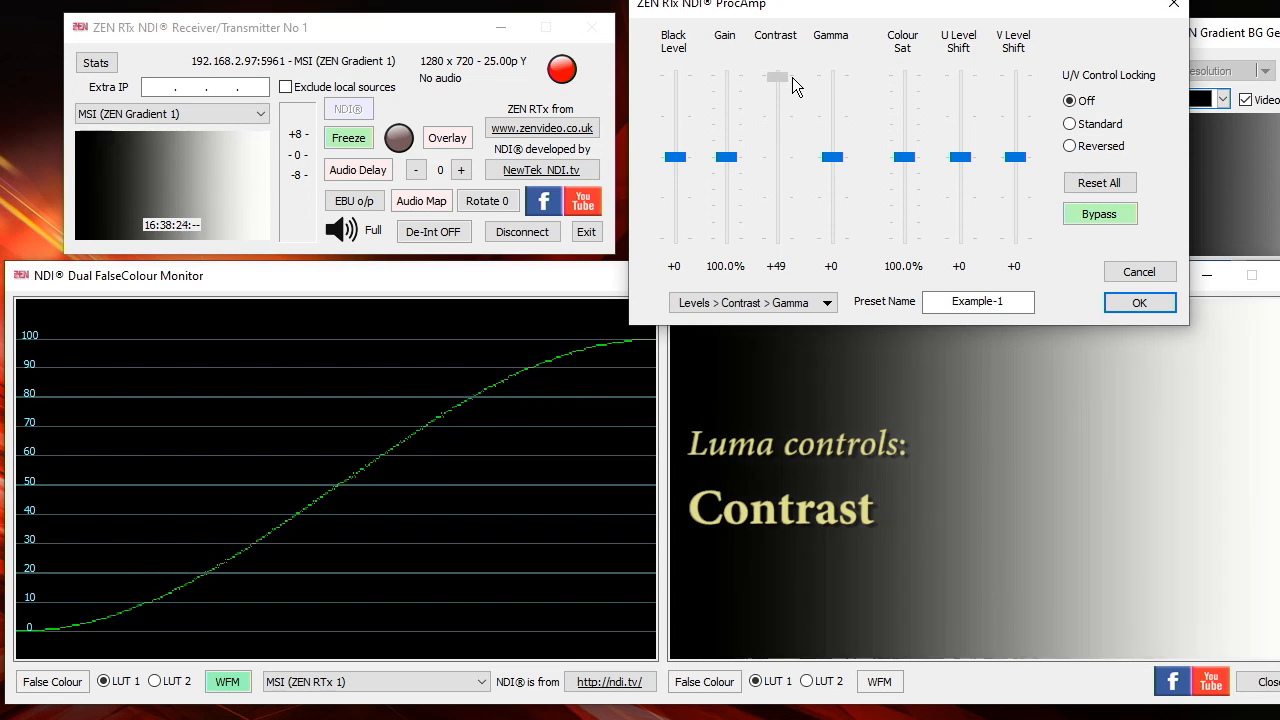
{"action": "left_click", "coordinate": [776, 76]}
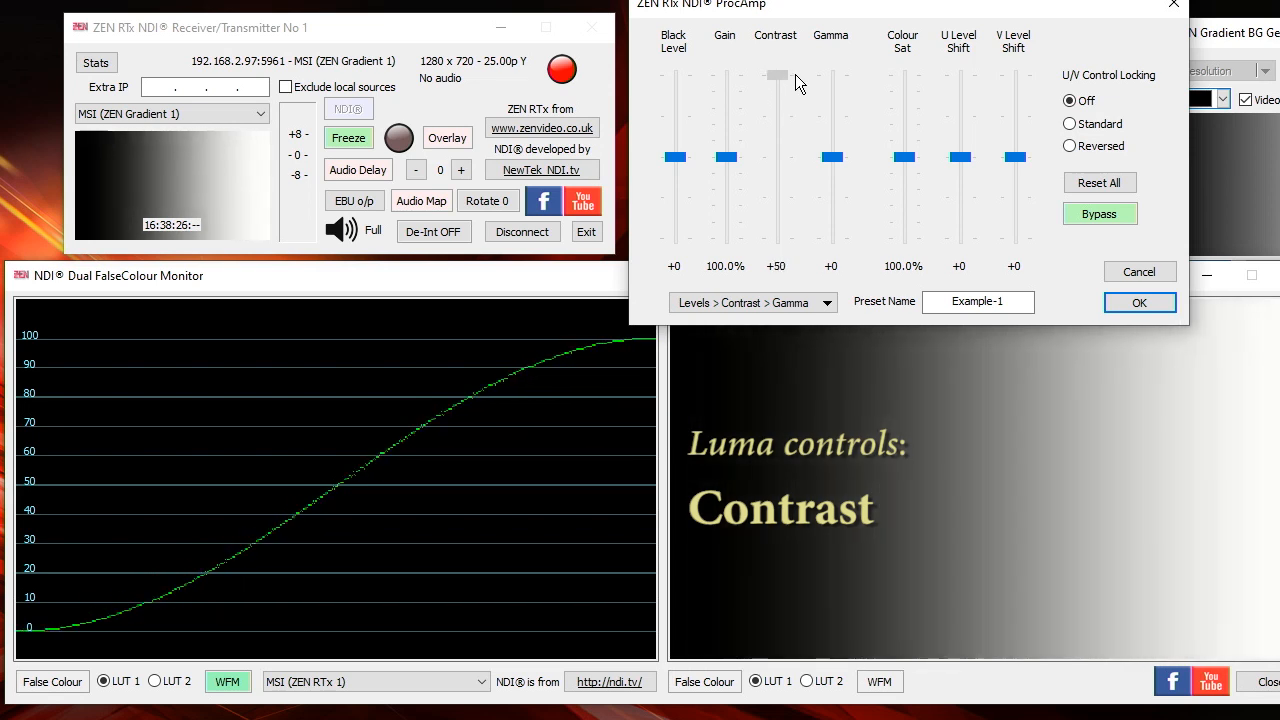
{"action": "left_click_drag", "start_coordinate": [778, 76], "coordinate": [778, 216]}
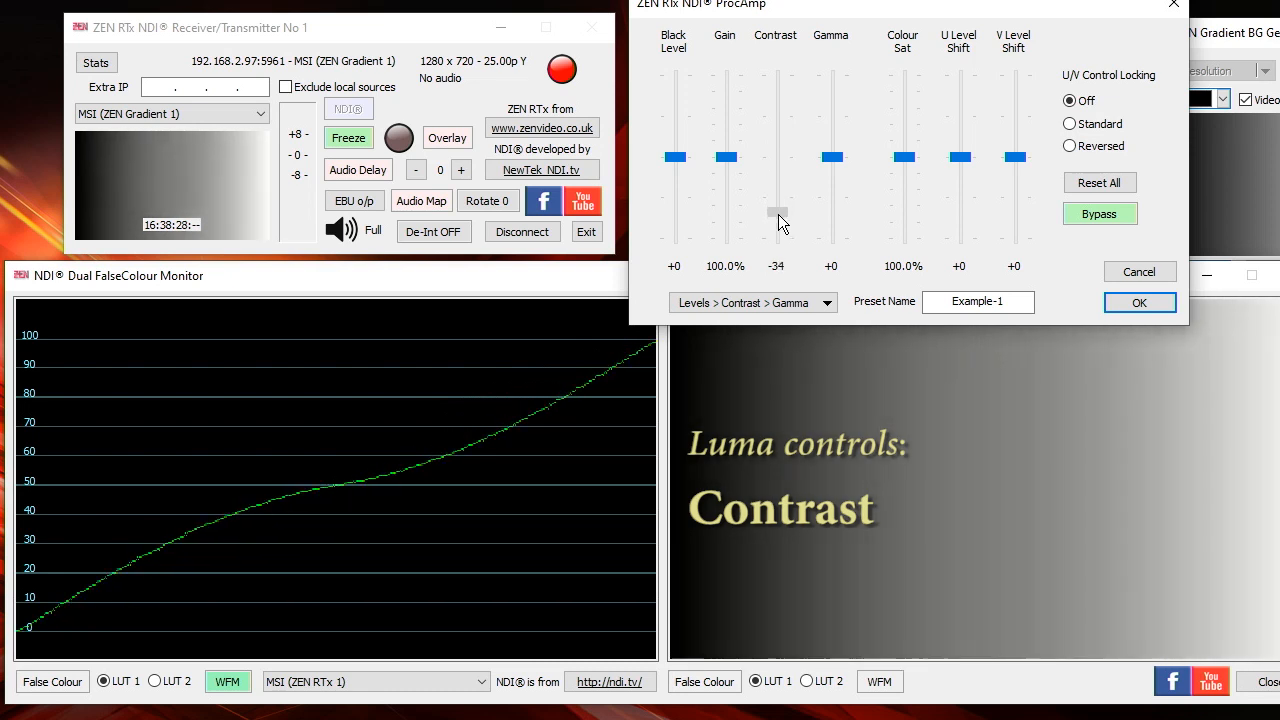
{"action": "left_click_drag", "start_coordinate": [780, 212], "coordinate": [780, 190]}
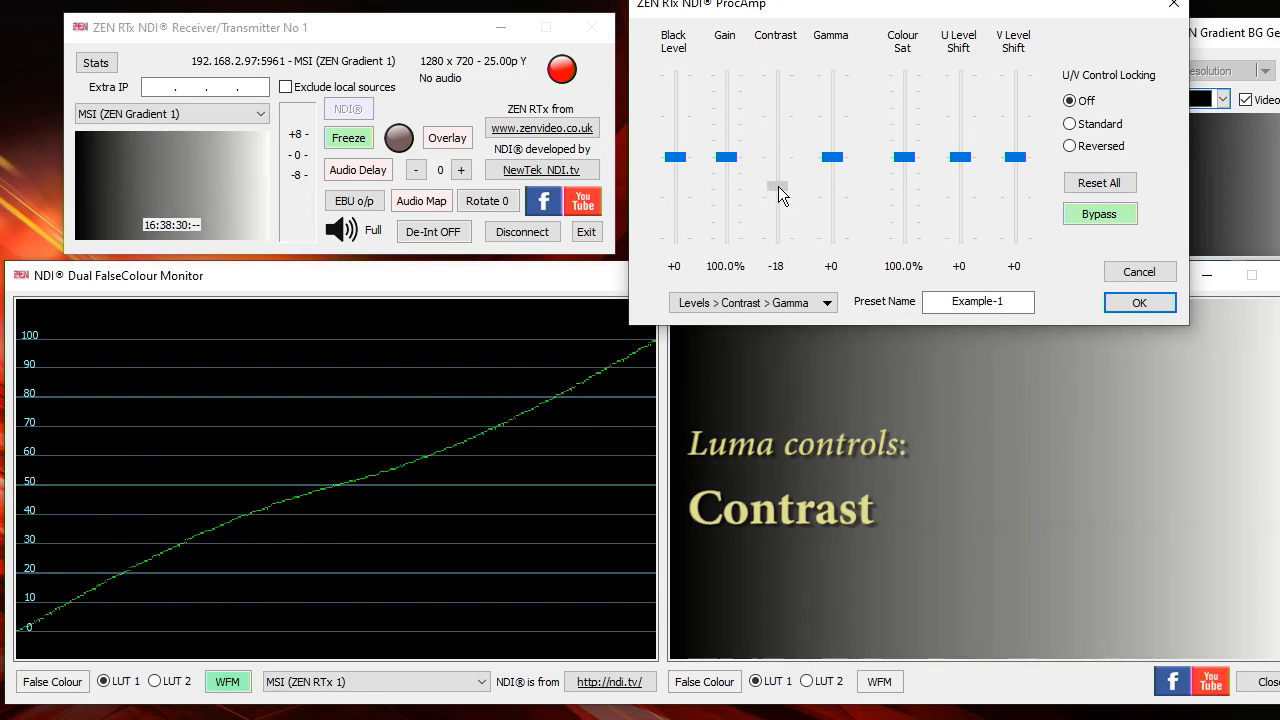
{"action": "left_click_drag", "start_coordinate": [778, 184], "coordinate": [778, 156]}
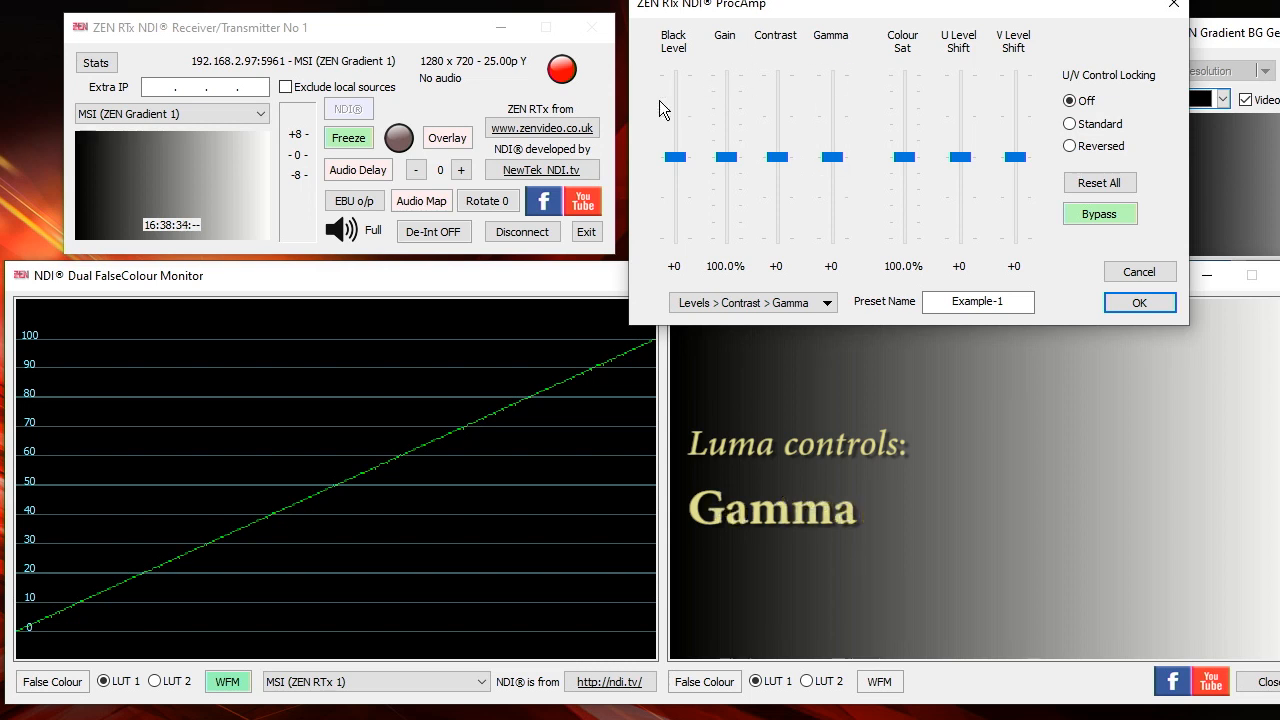
{"action": "mouse_move", "coordinate": [776, 236]}
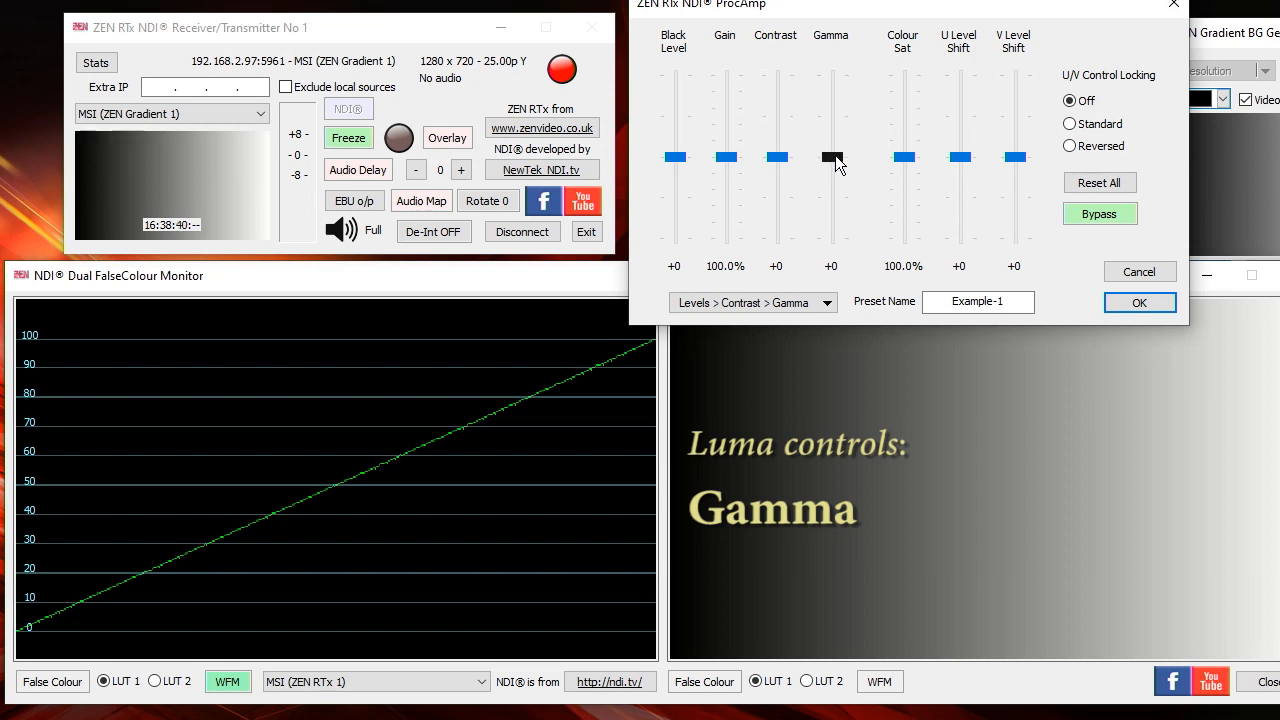
Sweep Gamma up and down to neutral, then check the Levels > Contrast > Gamma order dropdown
{"action": "left_click_drag", "start_coordinate": [832, 156], "coordinate": [832, 108]}
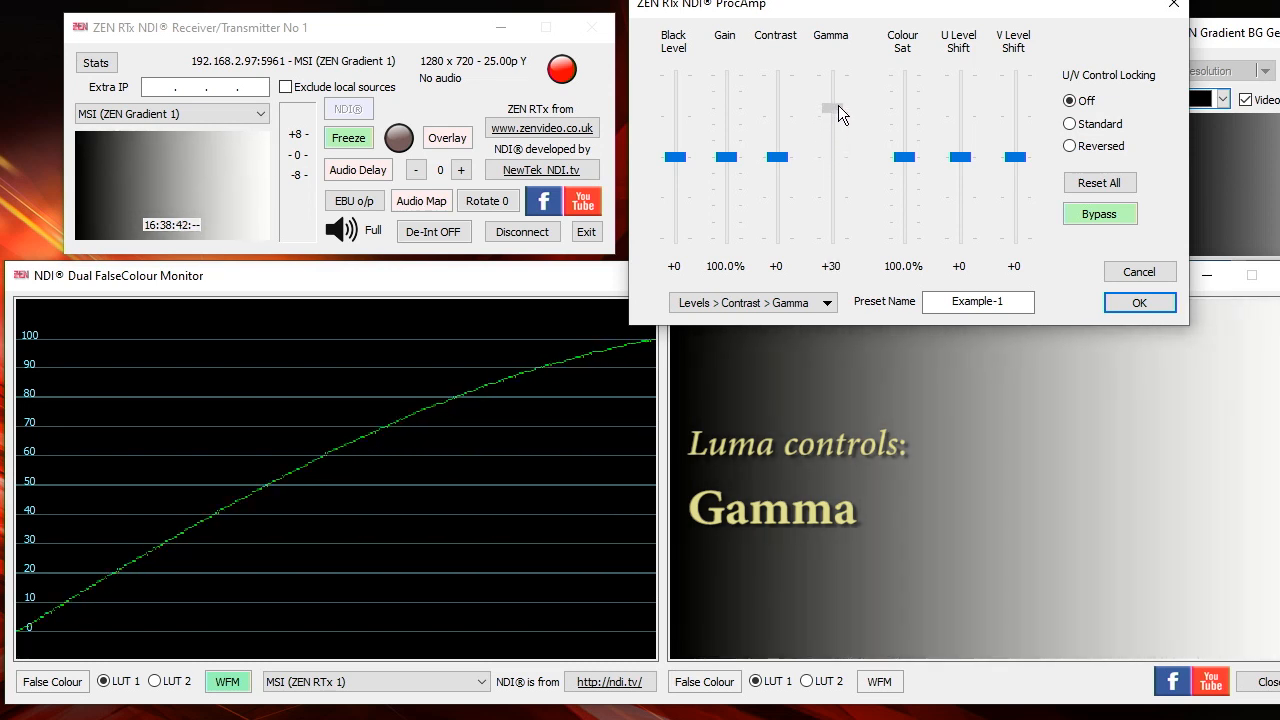
{"action": "left_click_drag", "start_coordinate": [832, 108], "coordinate": [832, 190]}
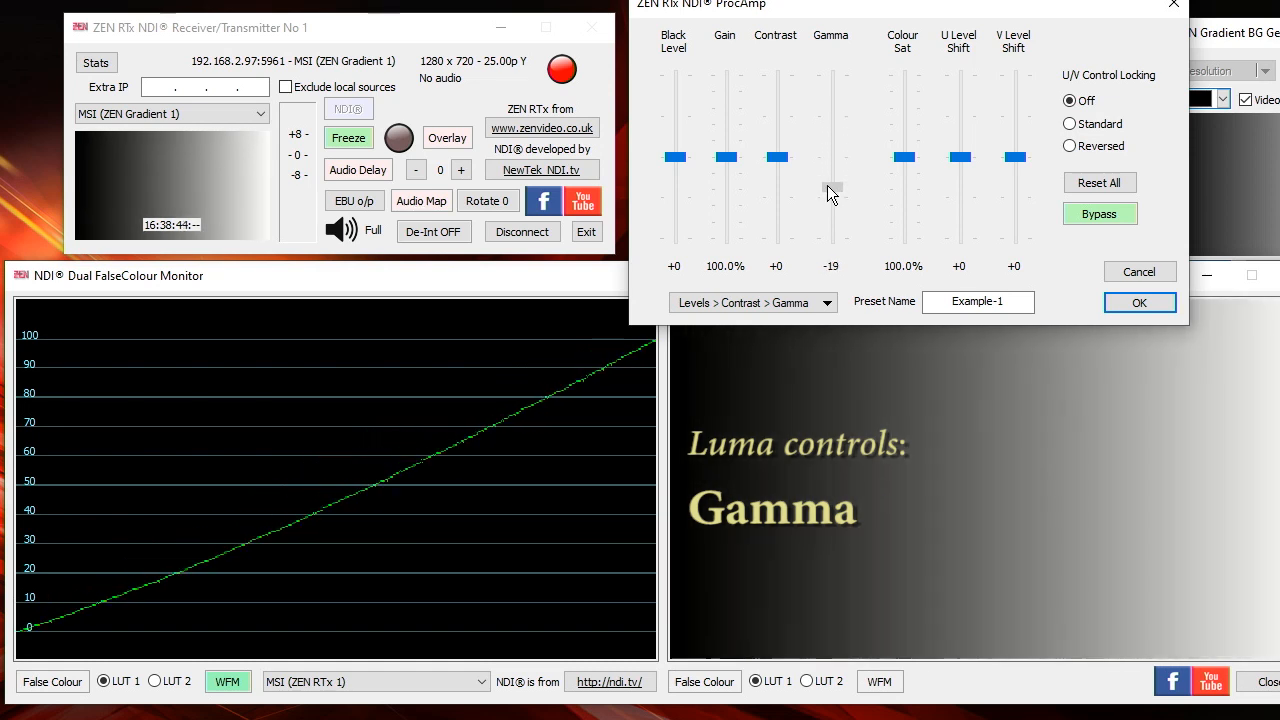
{"action": "left_click_drag", "start_coordinate": [832, 196], "coordinate": [832, 178]}
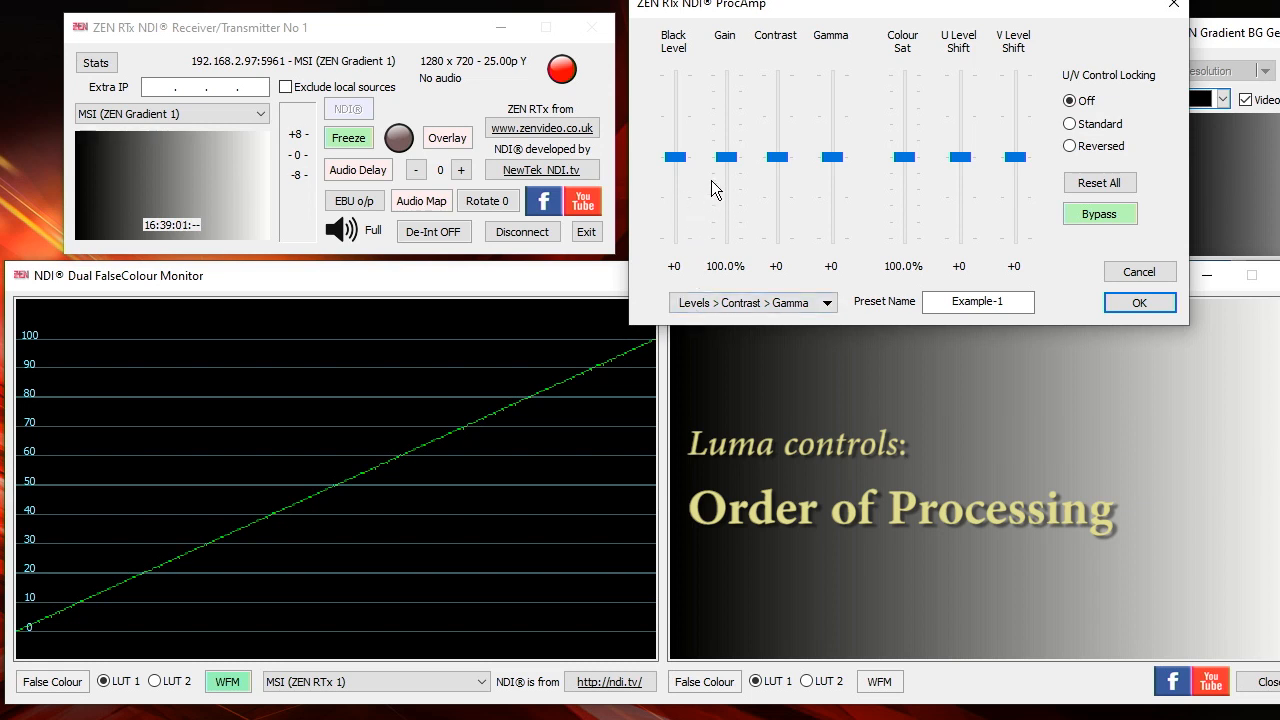
{"action": "mouse_move", "coordinate": [724, 78]}
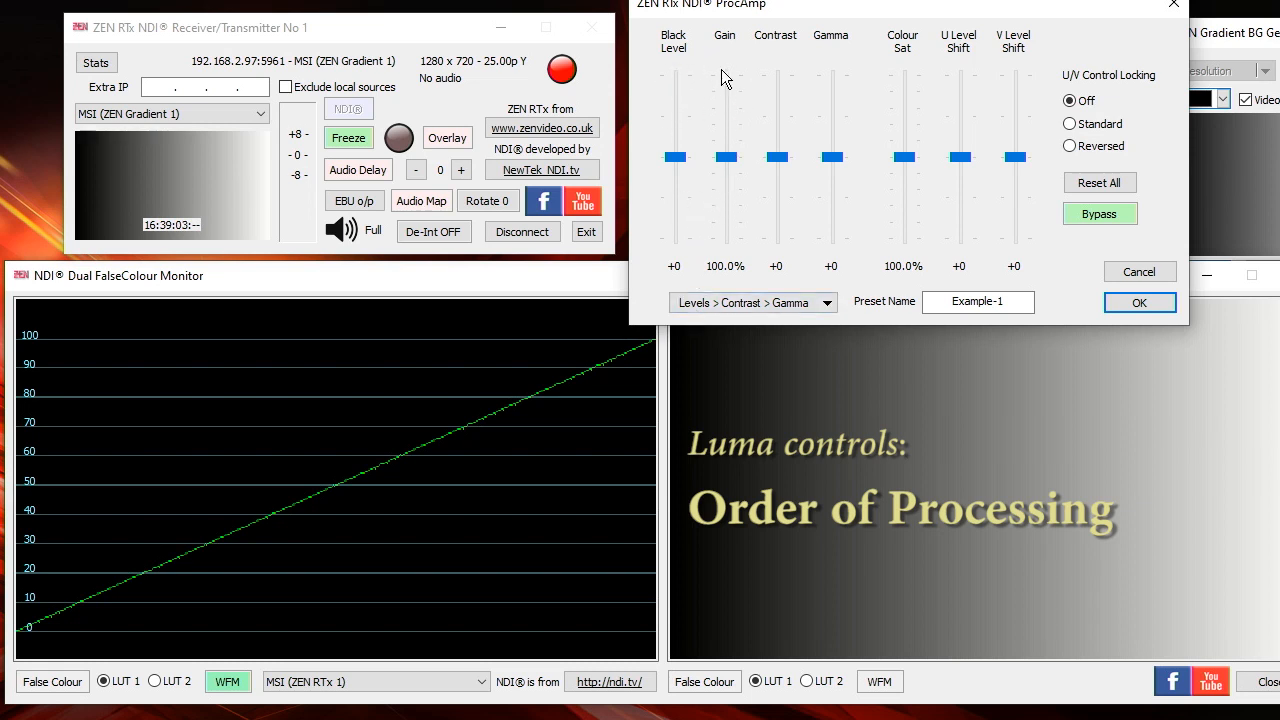
{"action": "mouse_move", "coordinate": [716, 210]}
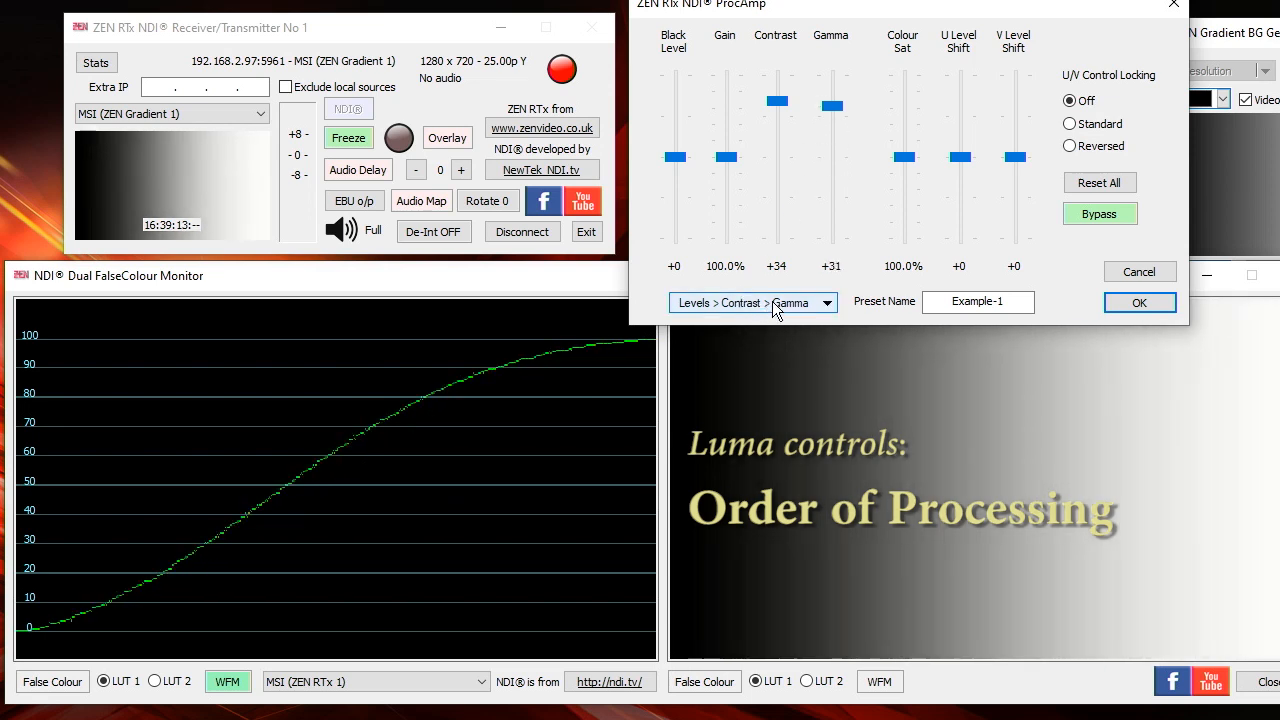
{"action": "left_click", "coordinate": [752, 302]}
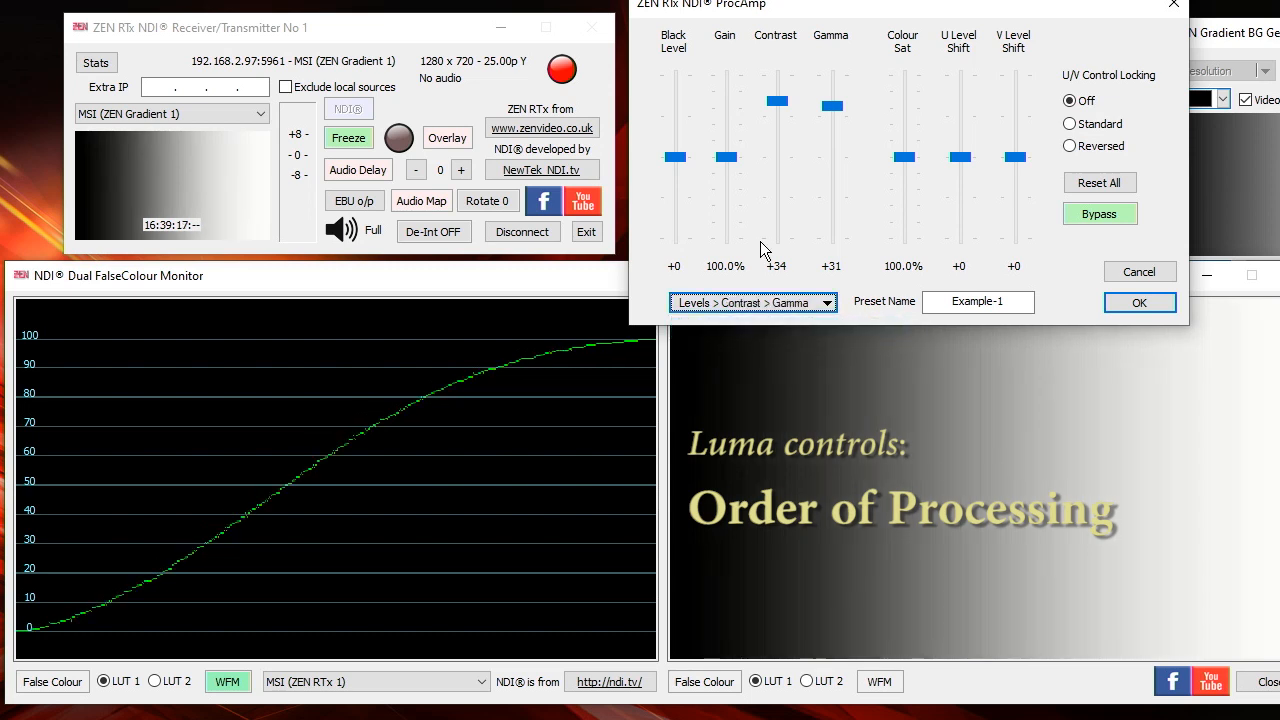
{"action": "mouse_move", "coordinate": [782, 212]}
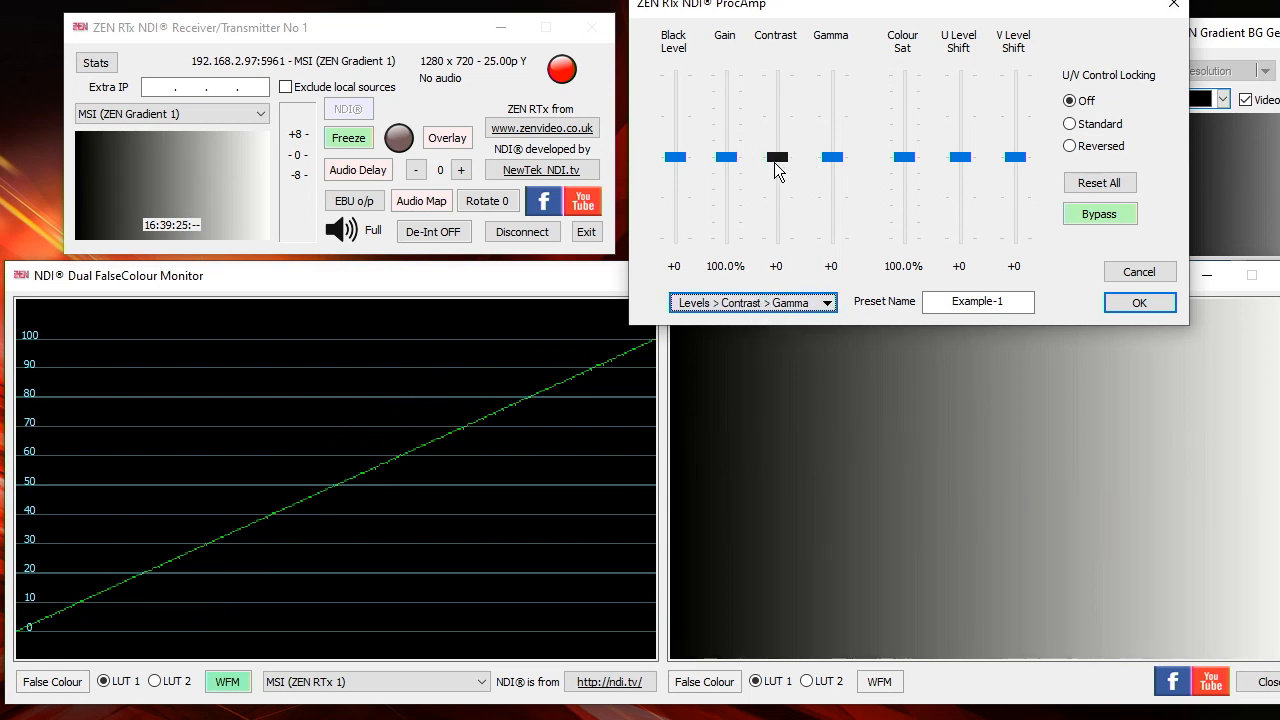
Set Contrast +44 and Gamma +38, then Bypass processing to compare with the original gradient
{"action": "left_click_drag", "start_coordinate": [776, 156], "coordinate": [776, 84]}
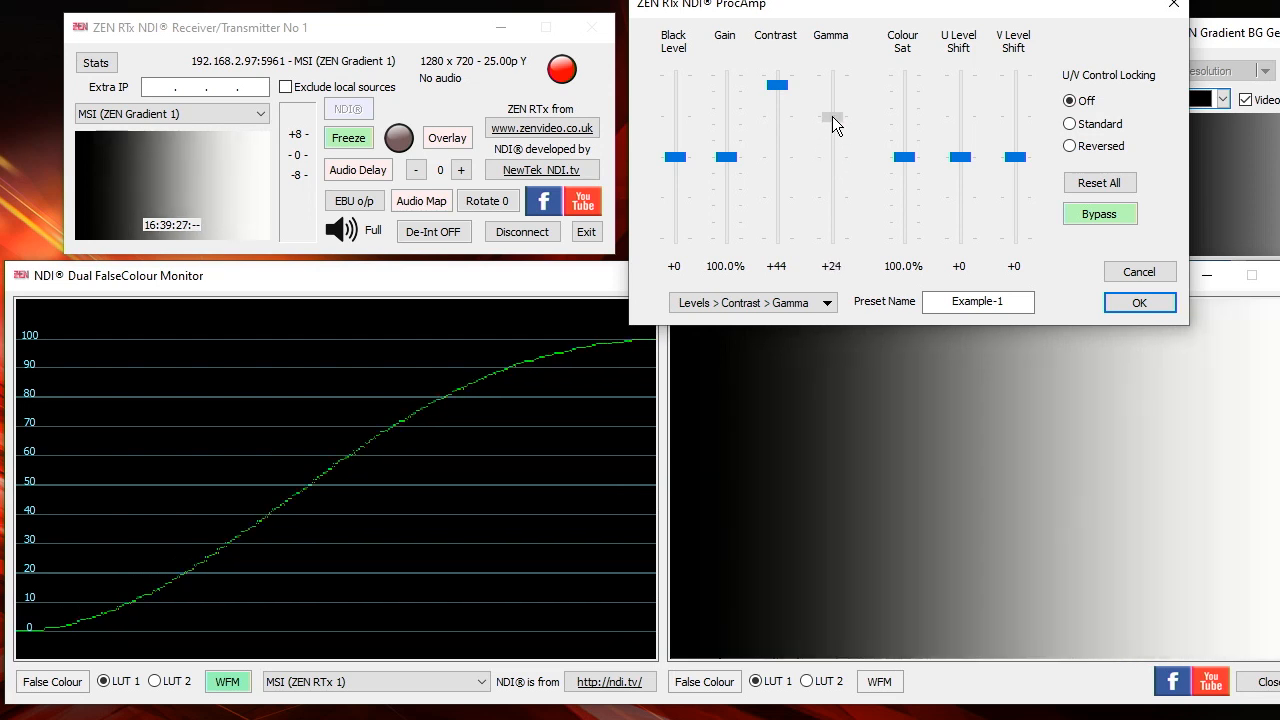
{"action": "left_click_drag", "start_coordinate": [832, 114], "coordinate": [832, 96]}
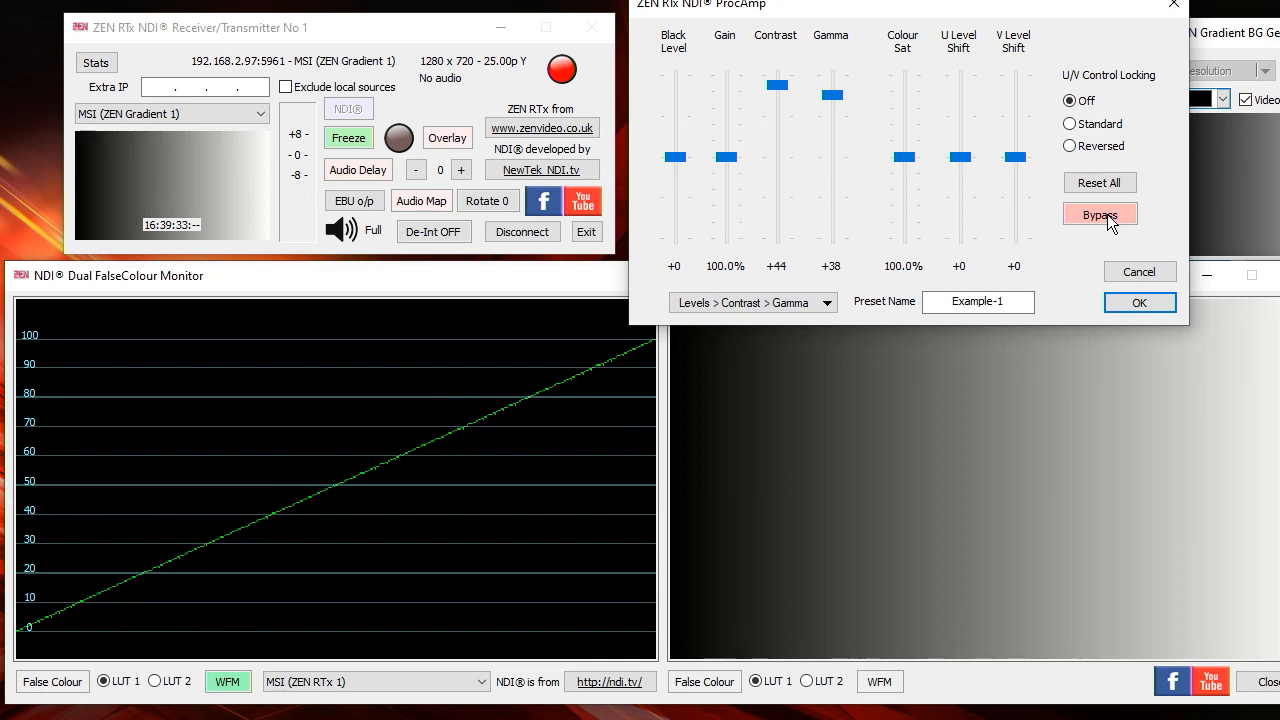
{"action": "left_click", "coordinate": [1100, 214]}
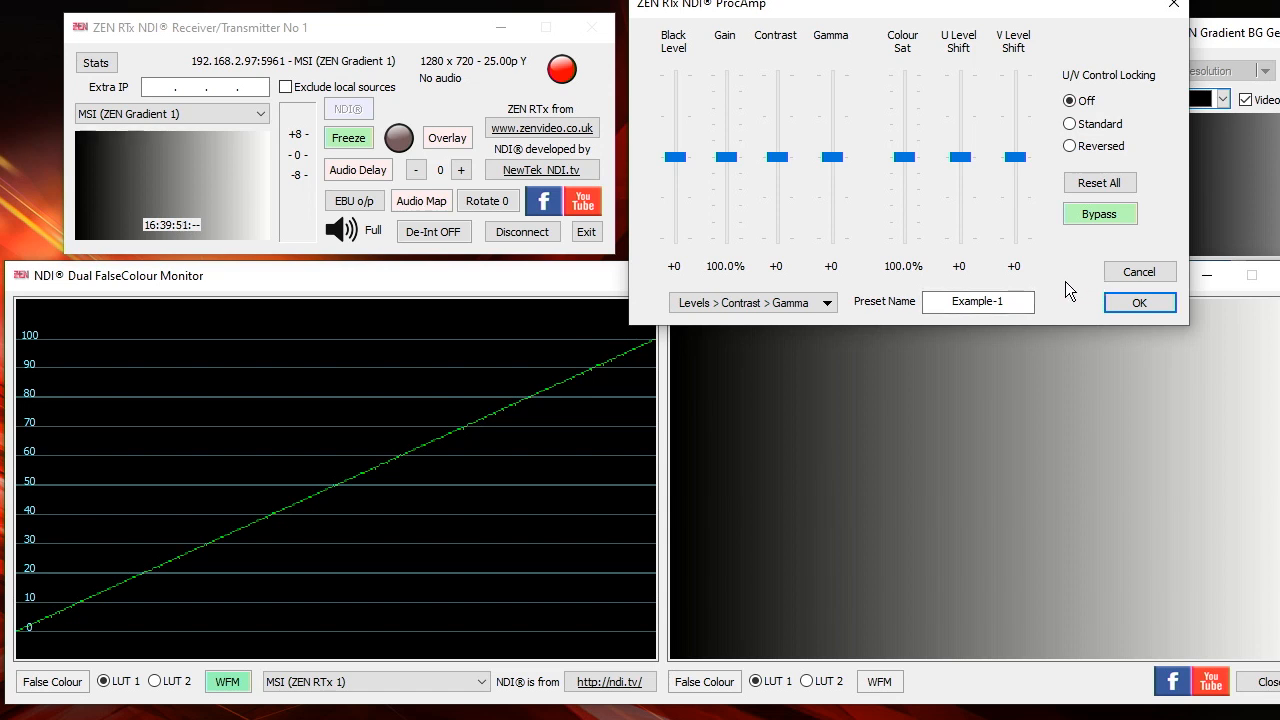
{"action": "mouse_move", "coordinate": [930, 148]}
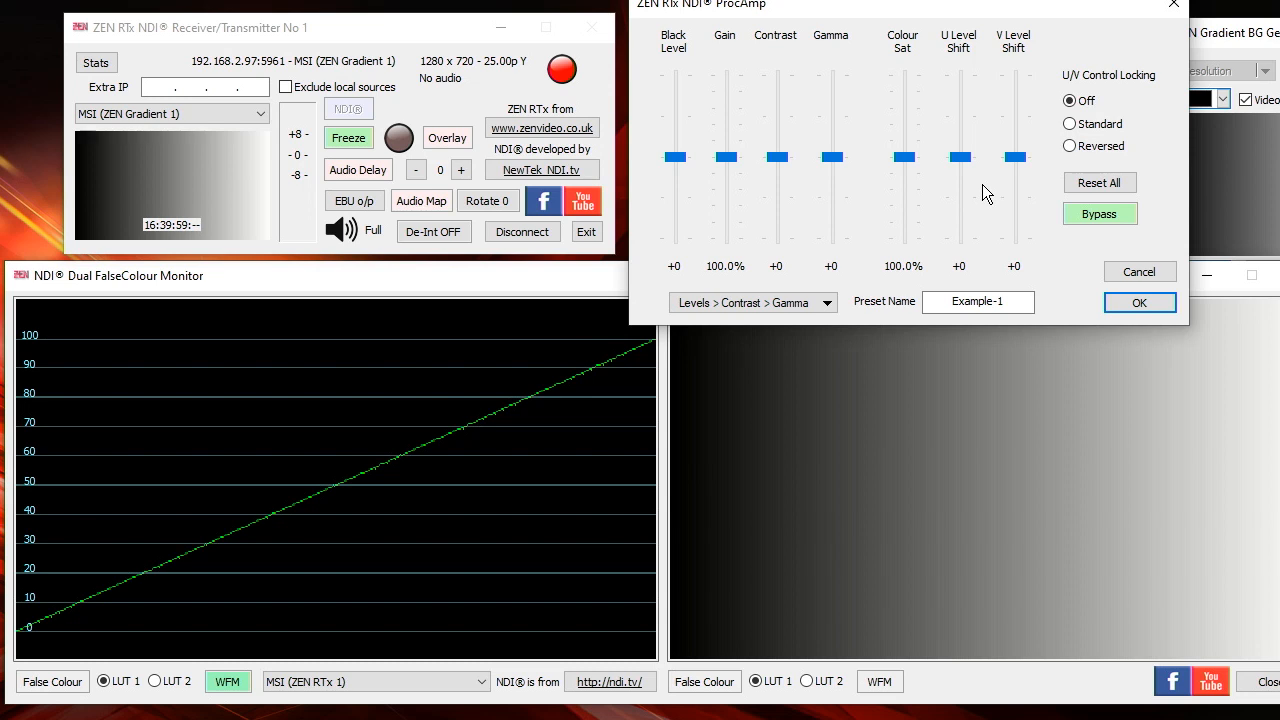
{"action": "mouse_move", "coordinate": [952, 178]}
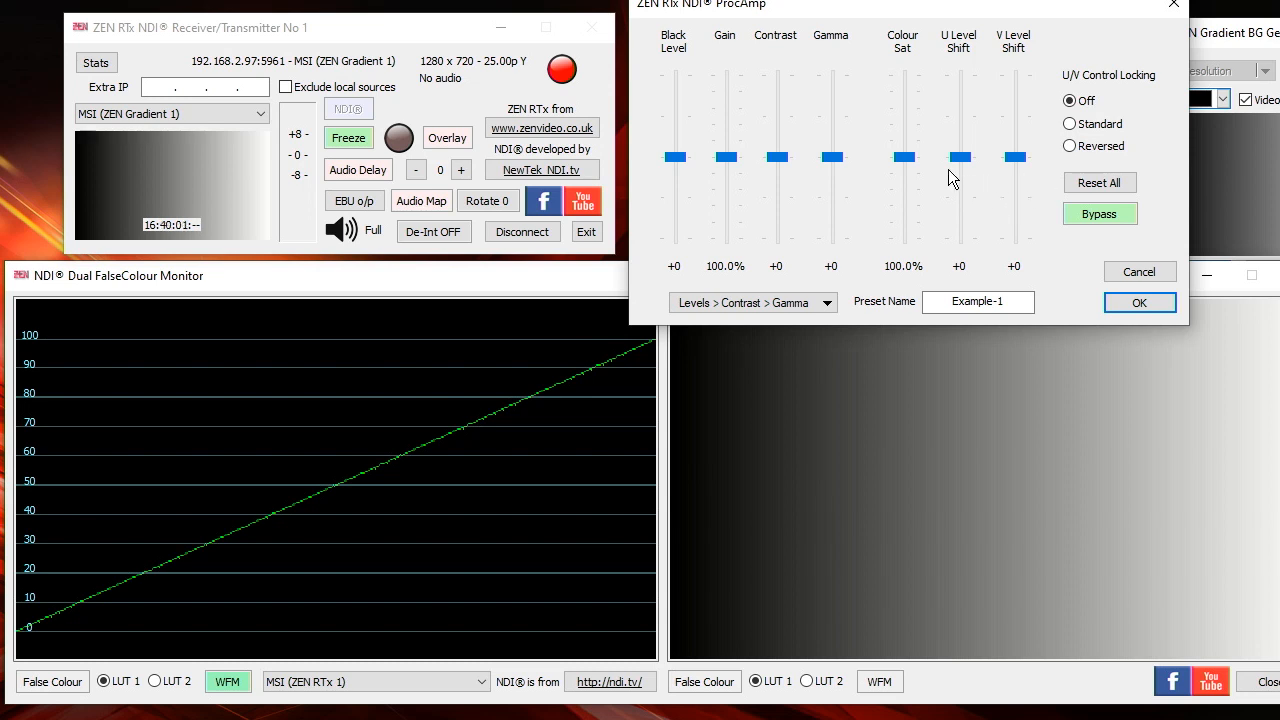
{"action": "mouse_move", "coordinate": [1184, 216]}
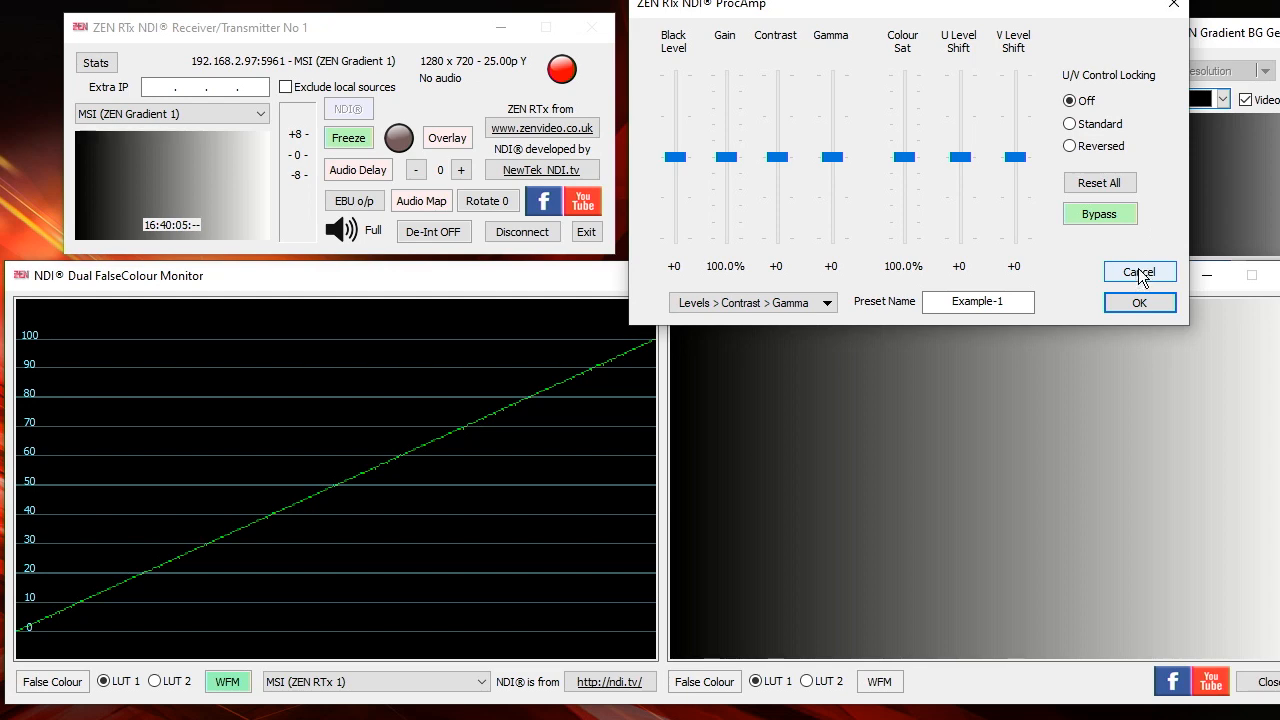
Cancel the ProcAmp changes and switch the receiver's NDI source to the live camera
{"action": "left_click", "coordinate": [1140, 272]}
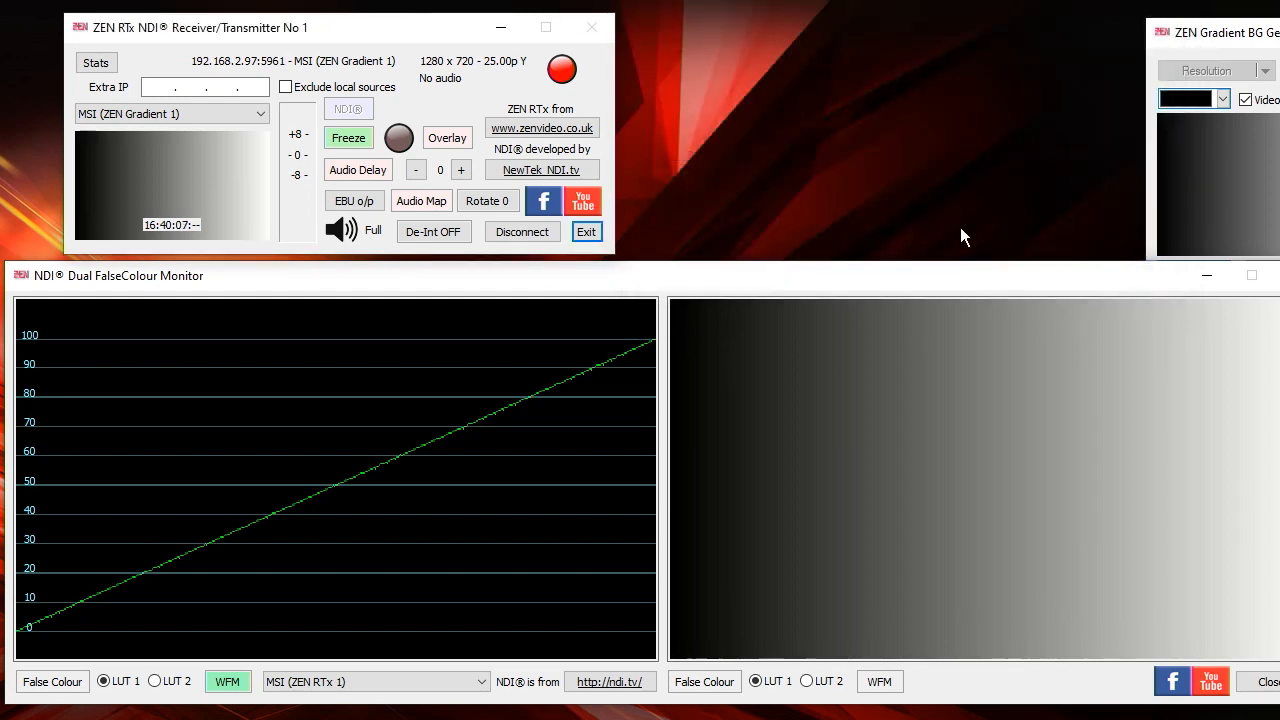
{"action": "left_click", "coordinate": [170, 112]}
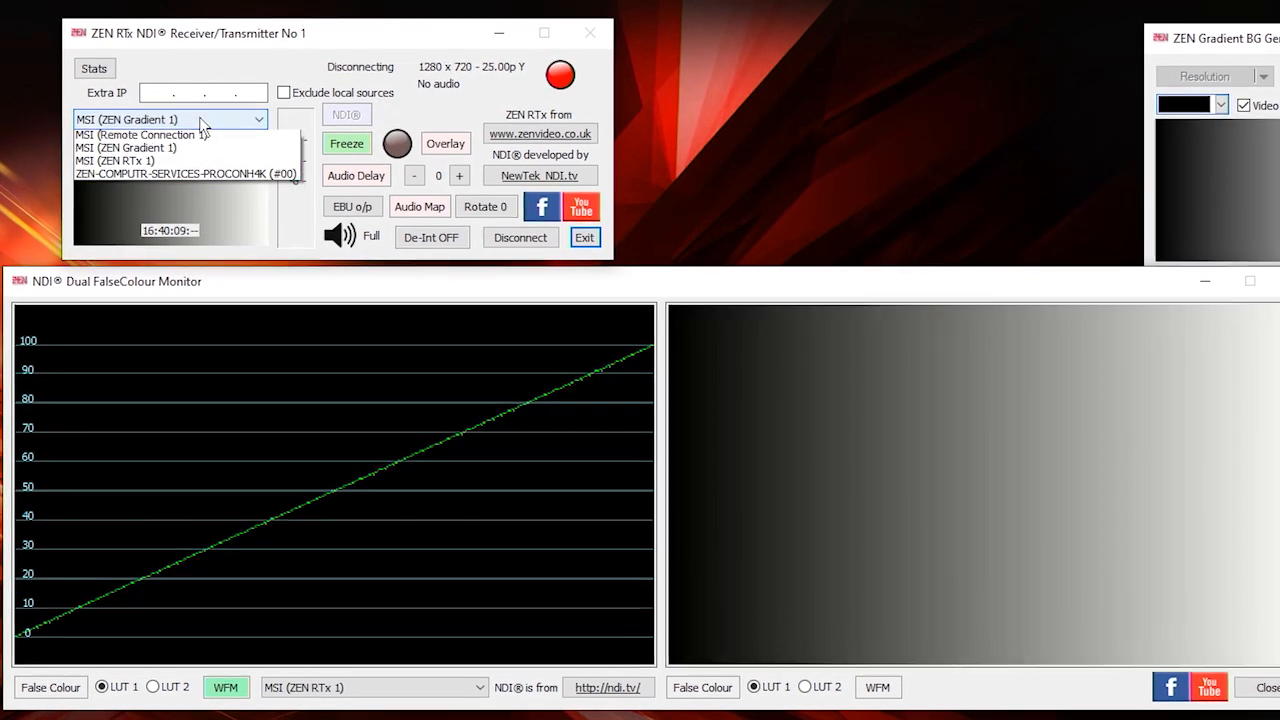
{"action": "left_click", "coordinate": [186, 172]}
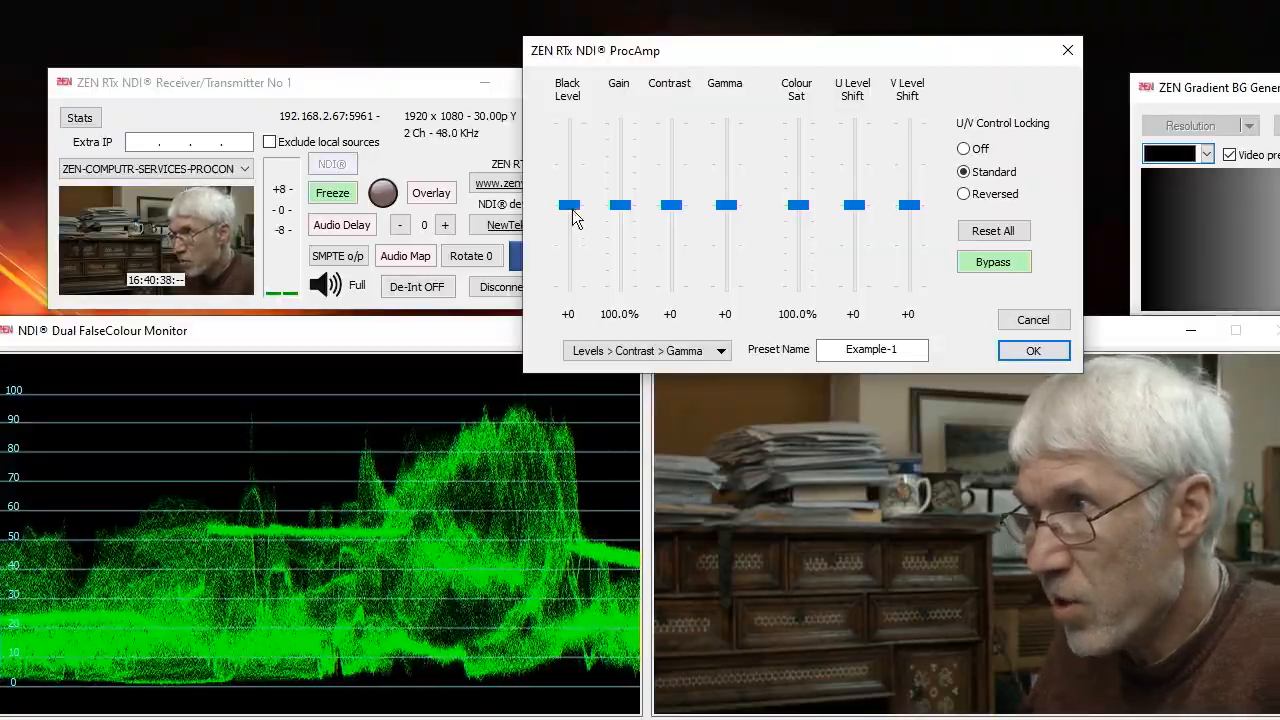
Set Black Level to -2 and Gain to about 107% on the camera picture
{"action": "left_click_drag", "start_coordinate": [568, 204], "coordinate": [568, 212]}
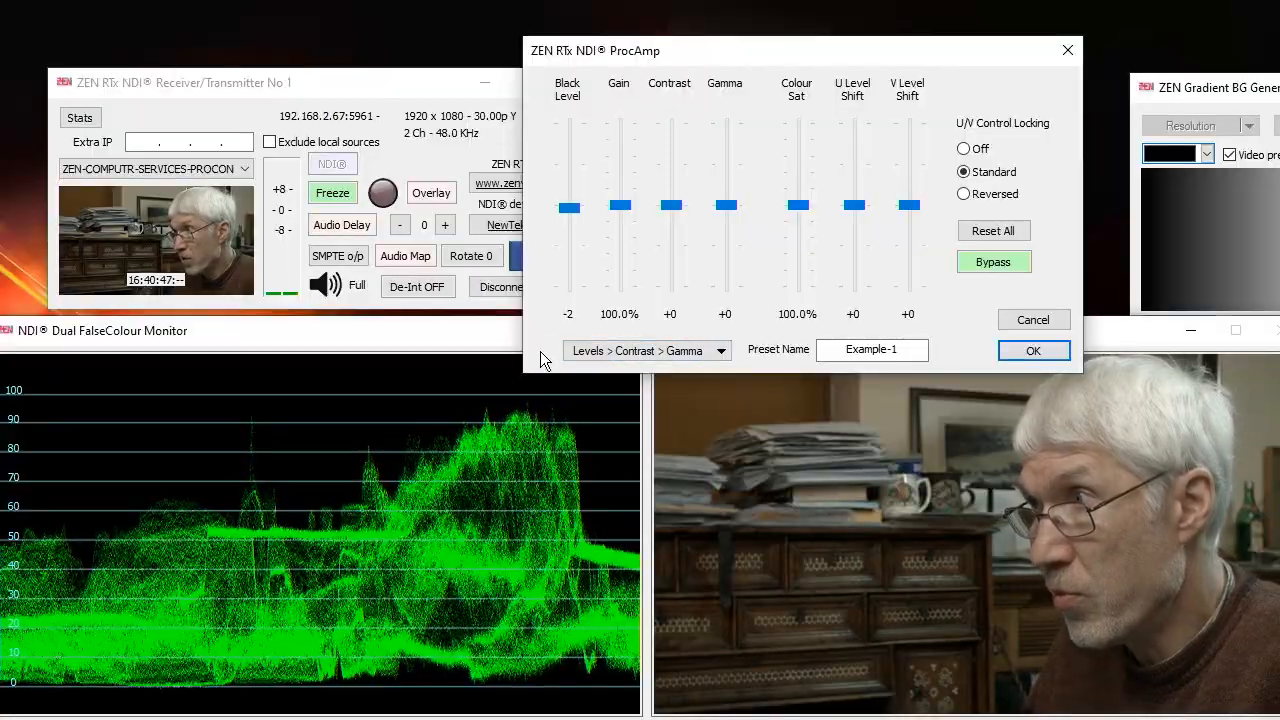
{"action": "left_click_drag", "start_coordinate": [620, 206], "coordinate": [620, 200]}
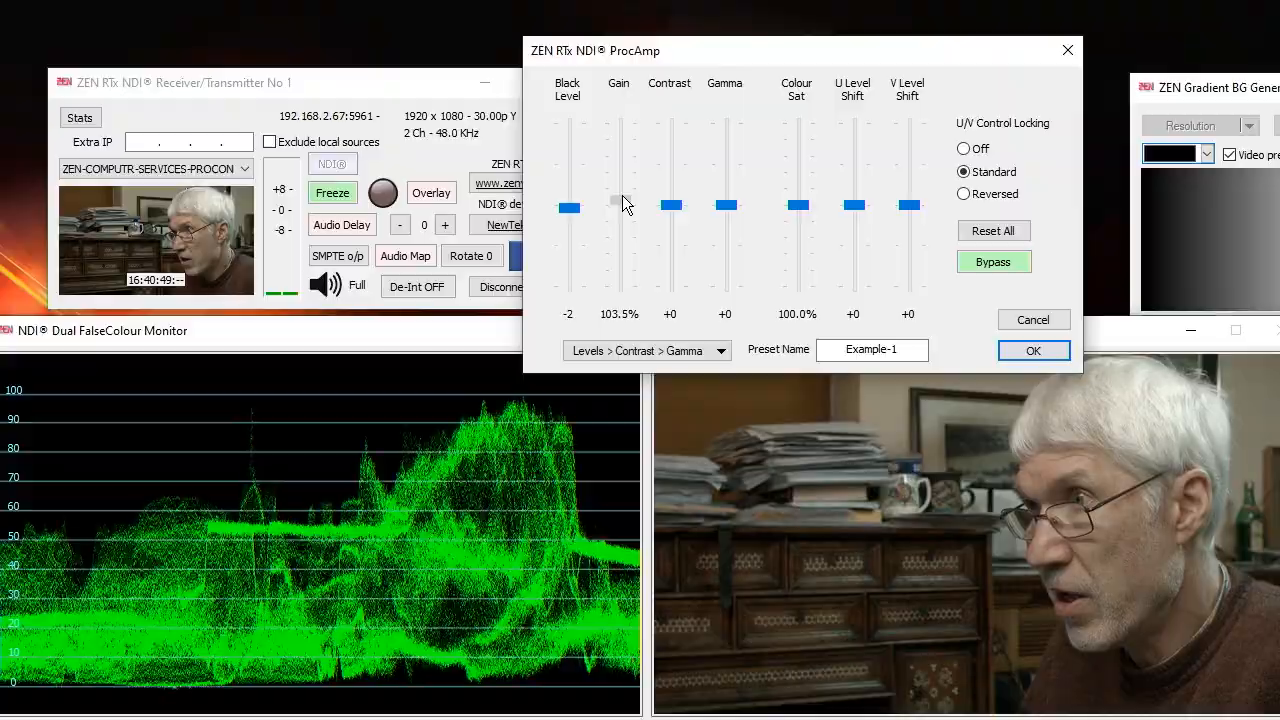
{"action": "left_click_drag", "start_coordinate": [618, 204], "coordinate": [618, 196]}
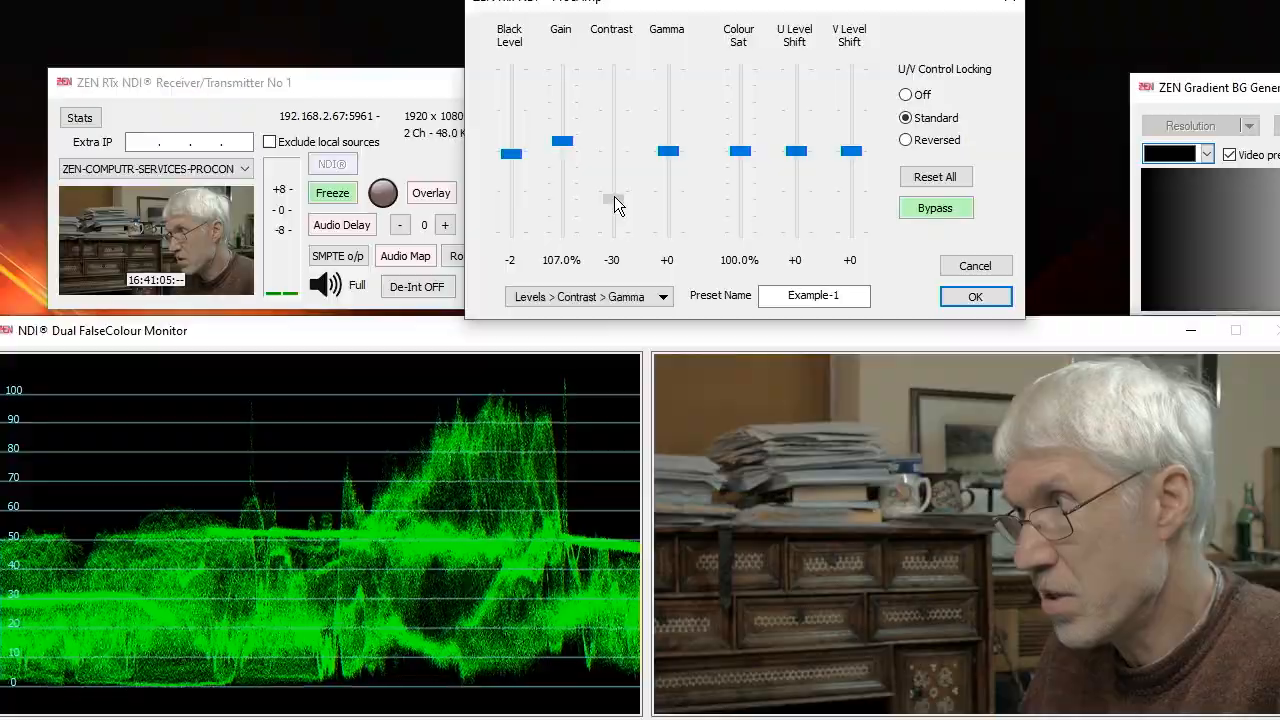
Try Contrast and Gamma up and down on the camera feed, returning both to +0
{"action": "left_click_drag", "start_coordinate": [612, 200], "coordinate": [612, 150]}
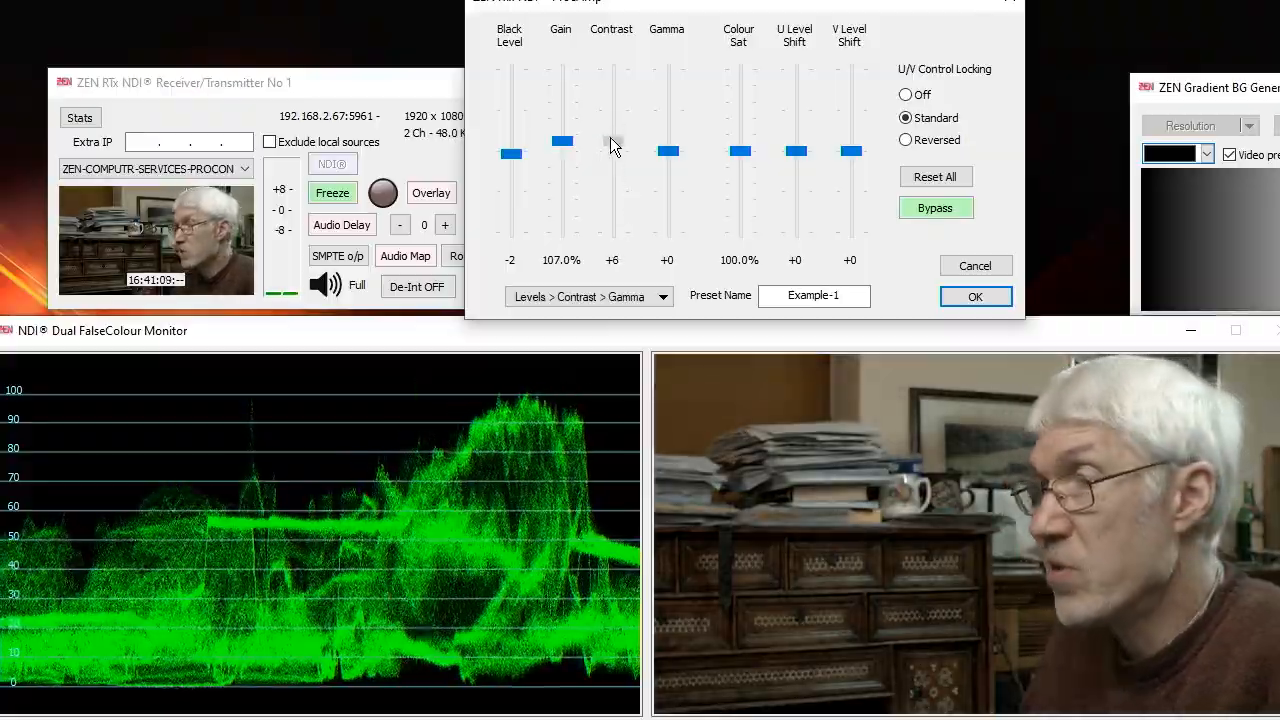
{"action": "left_click_drag", "start_coordinate": [612, 140], "coordinate": [612, 160]}
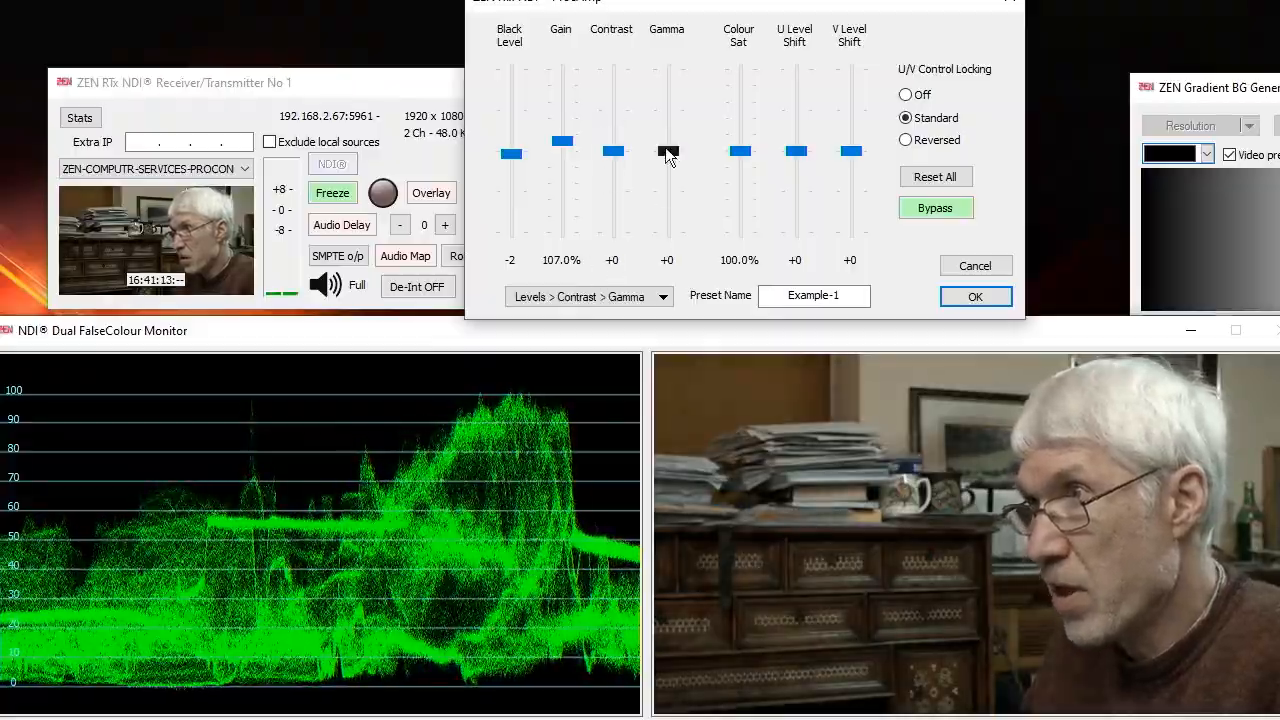
{"action": "left_click_drag", "start_coordinate": [668, 156], "coordinate": [668, 112]}
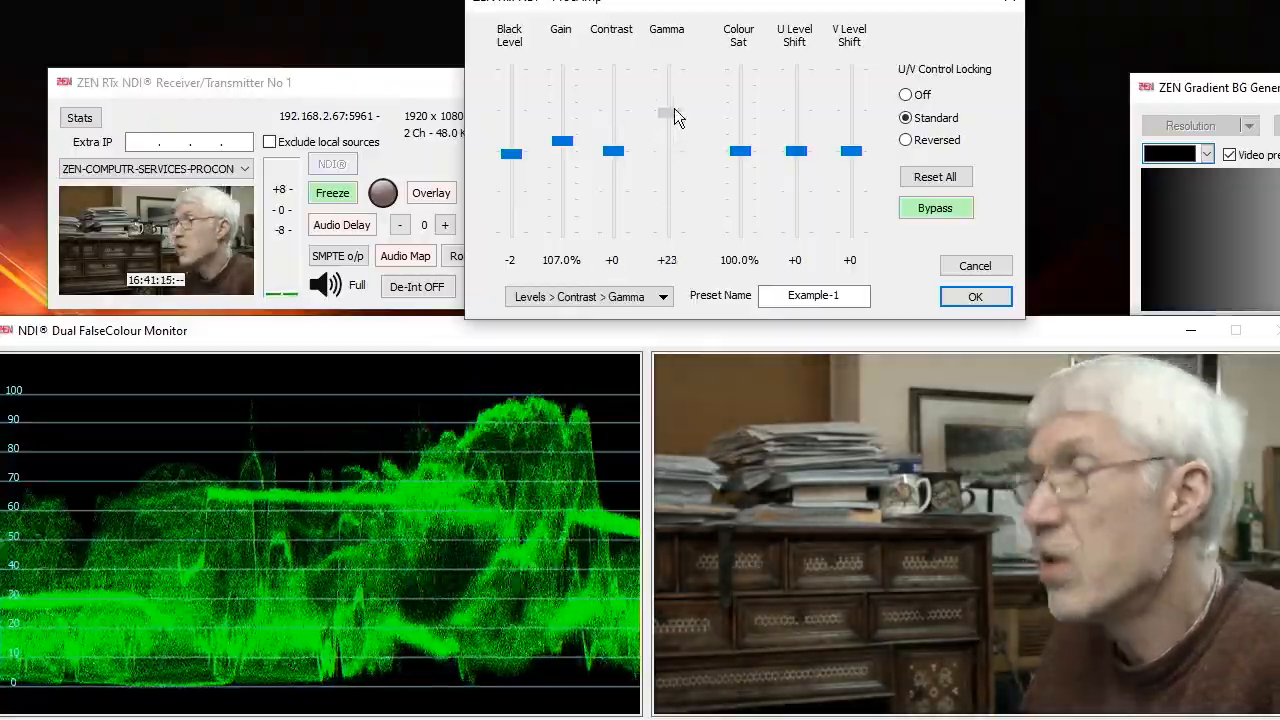
{"action": "left_click_drag", "start_coordinate": [668, 112], "coordinate": [668, 212]}
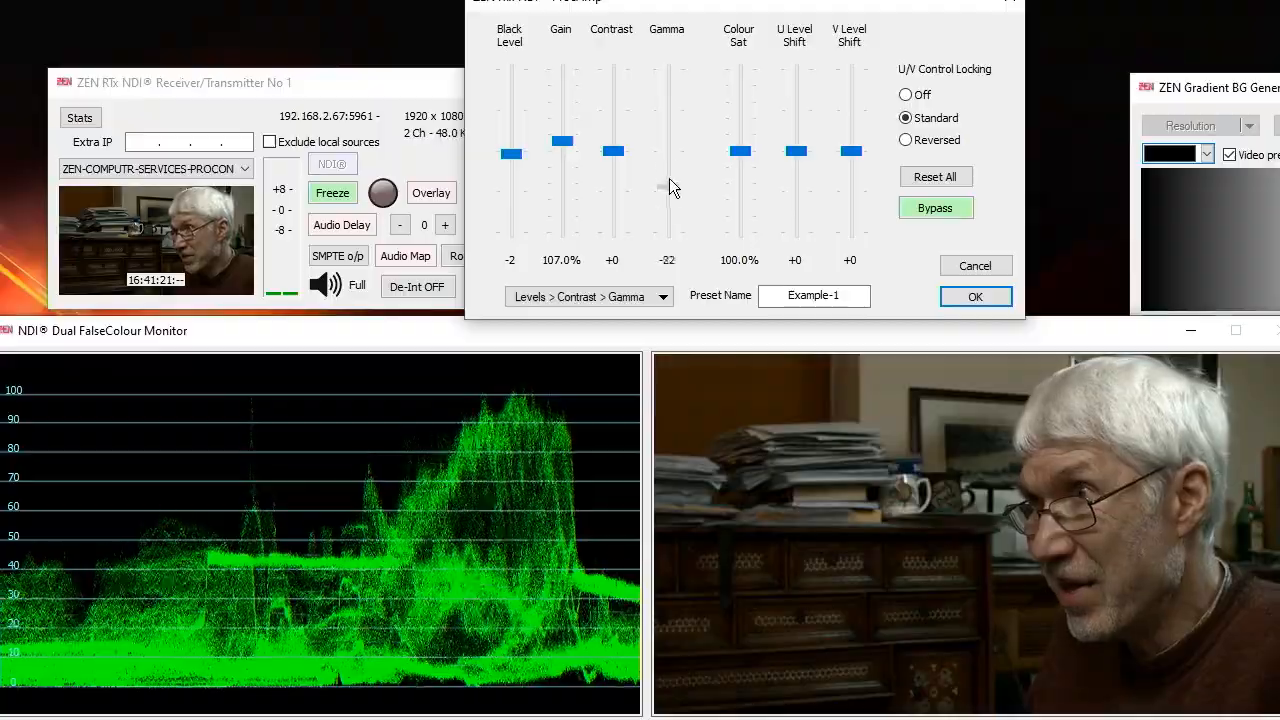
{"action": "left_click_drag", "start_coordinate": [668, 150], "coordinate": [668, 140]}
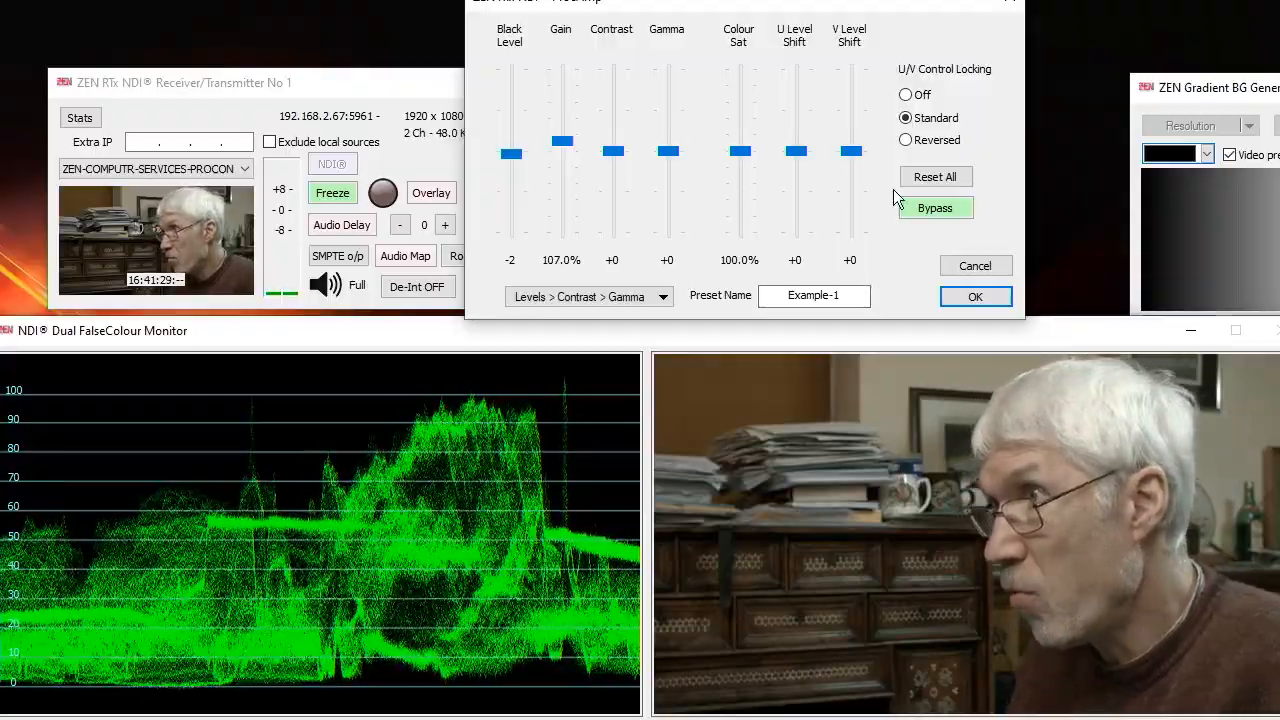
{"action": "mouse_move", "coordinate": [744, 130]}
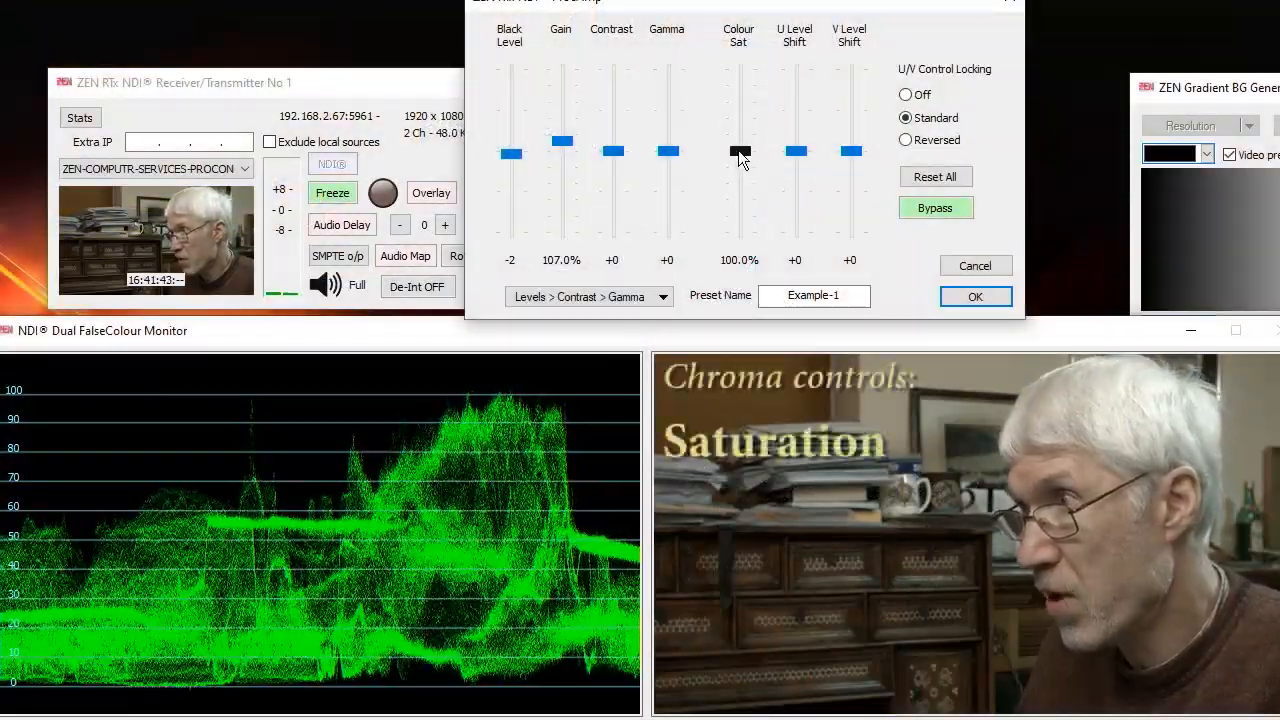
Raise Colour Sat from 100.0% to 146.9% on the camera feed, watching the waveform
{"action": "left_click_drag", "start_coordinate": [740, 156], "coordinate": [740, 130]}
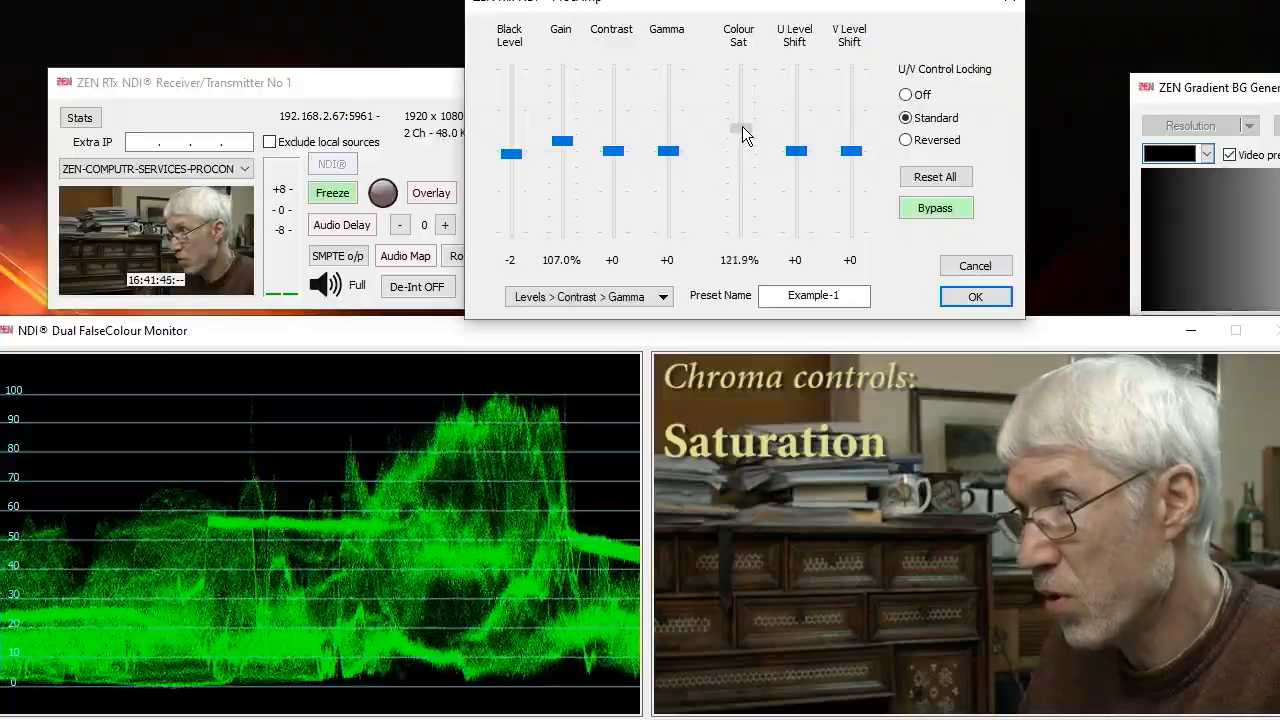
{"action": "left_click_drag", "start_coordinate": [740, 136], "coordinate": [740, 118]}
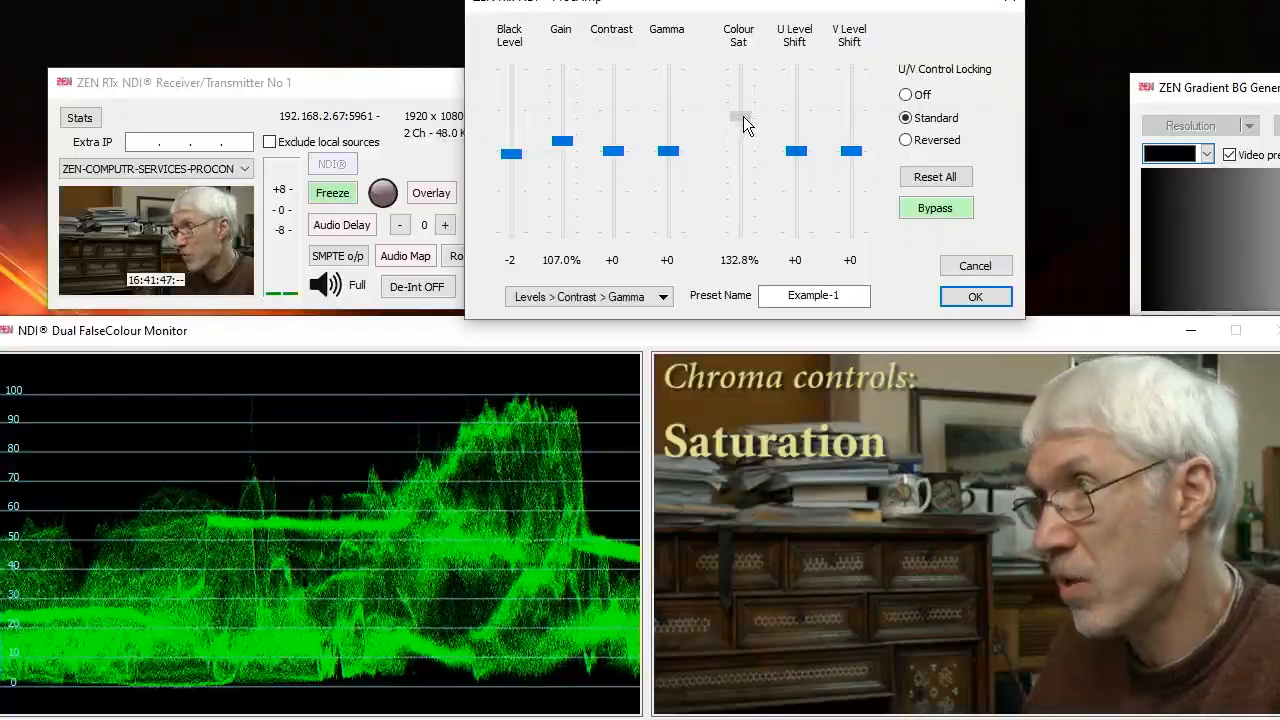
{"action": "left_click_drag", "start_coordinate": [740, 124], "coordinate": [740, 104]}
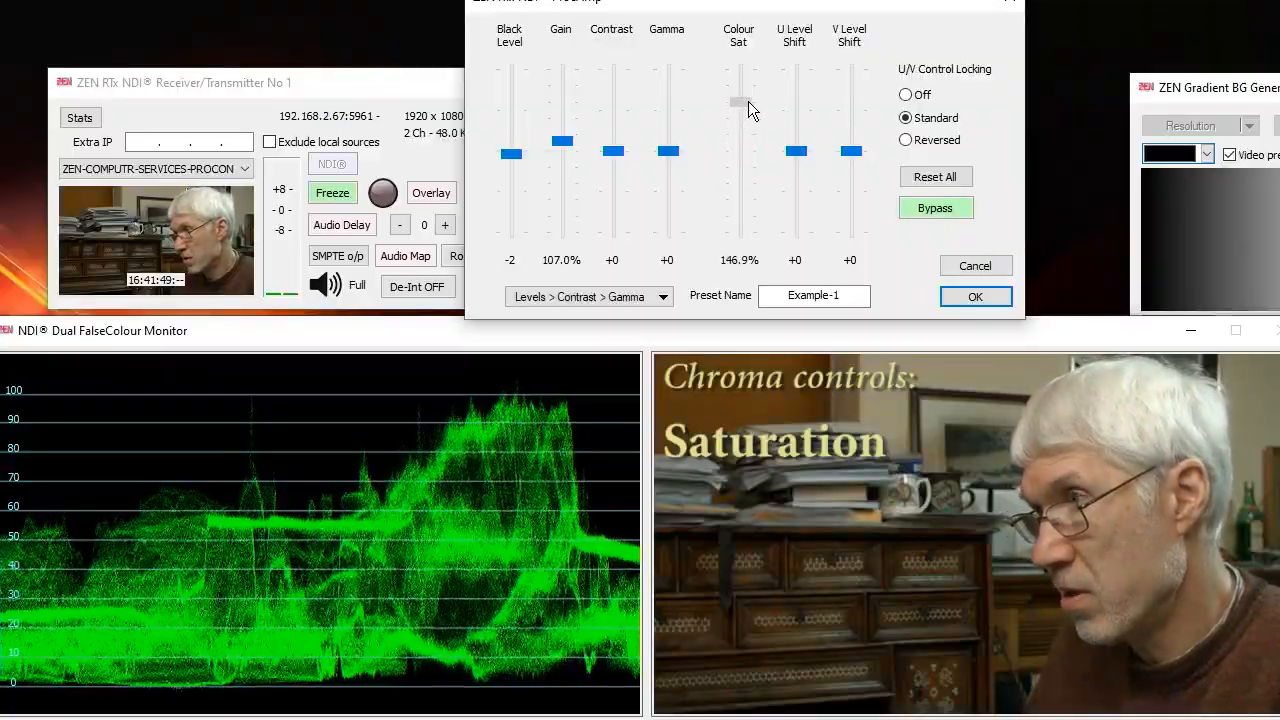
{"action": "left_click_drag", "start_coordinate": [740, 104], "coordinate": [740, 102]}
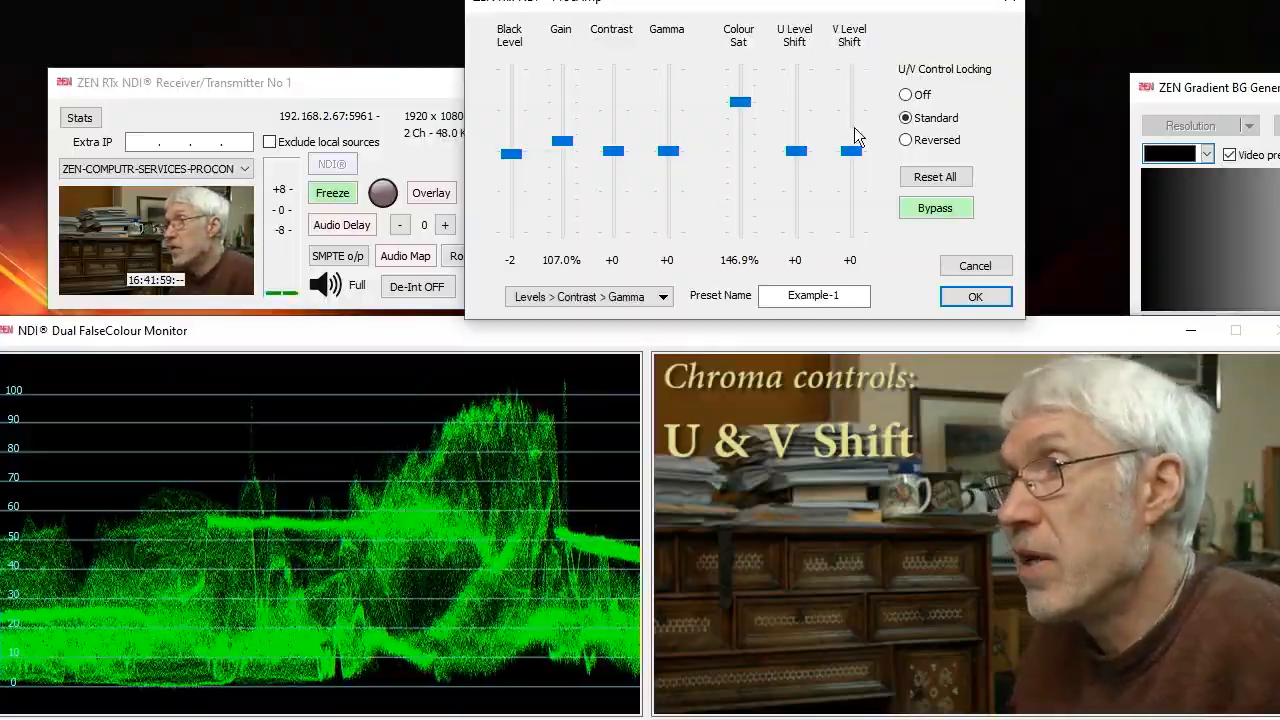
{"action": "mouse_move", "coordinate": [816, 136]}
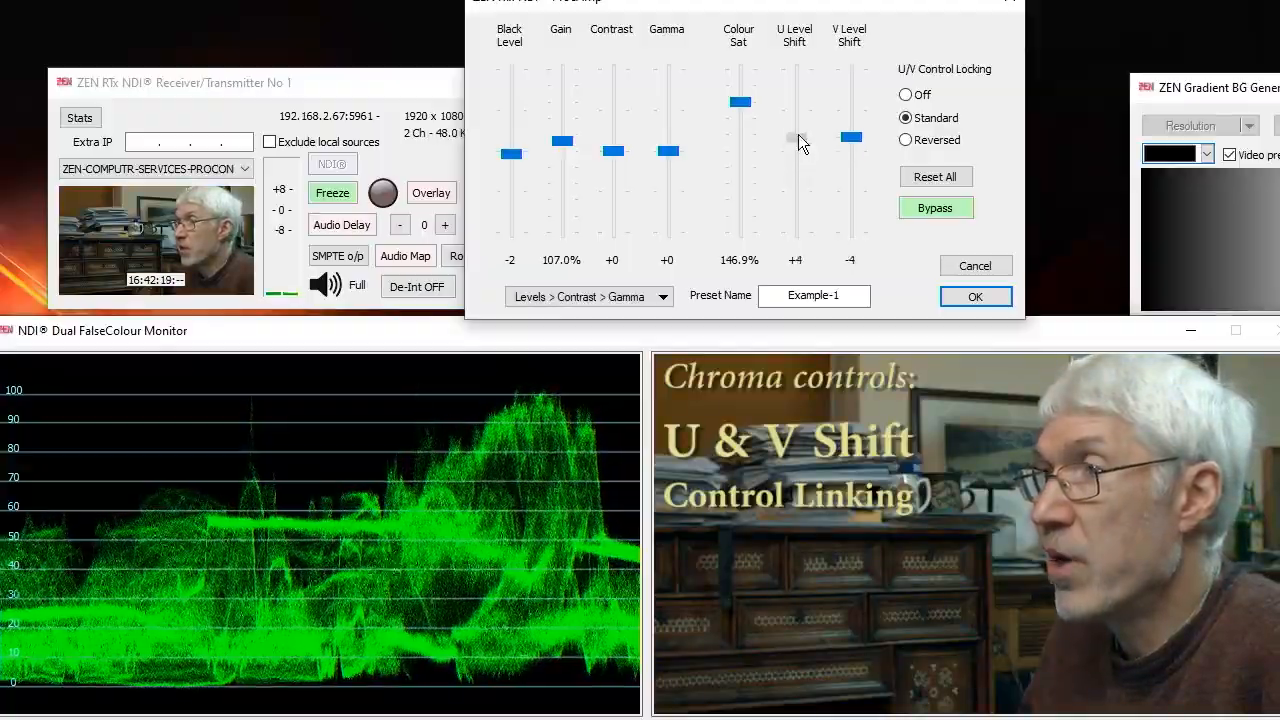
{"action": "left_click_drag", "start_coordinate": [852, 136], "coordinate": [852, 144]}
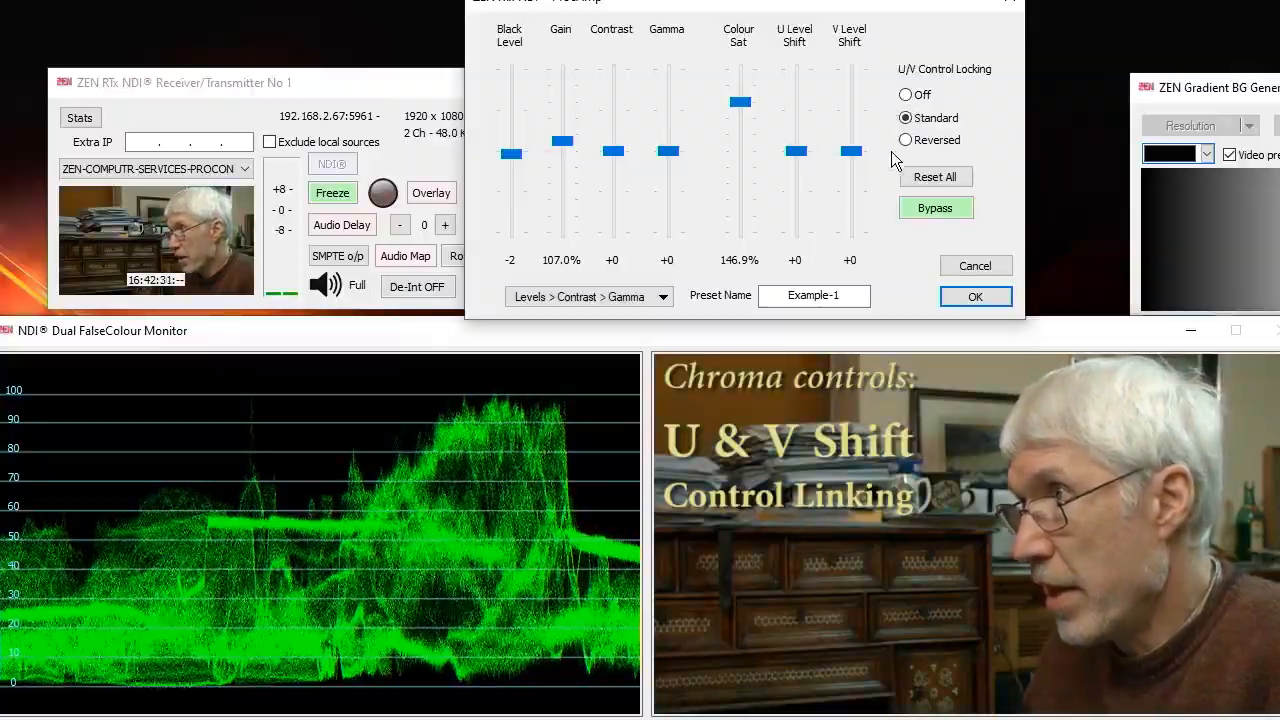
{"action": "left_click", "coordinate": [904, 94]}
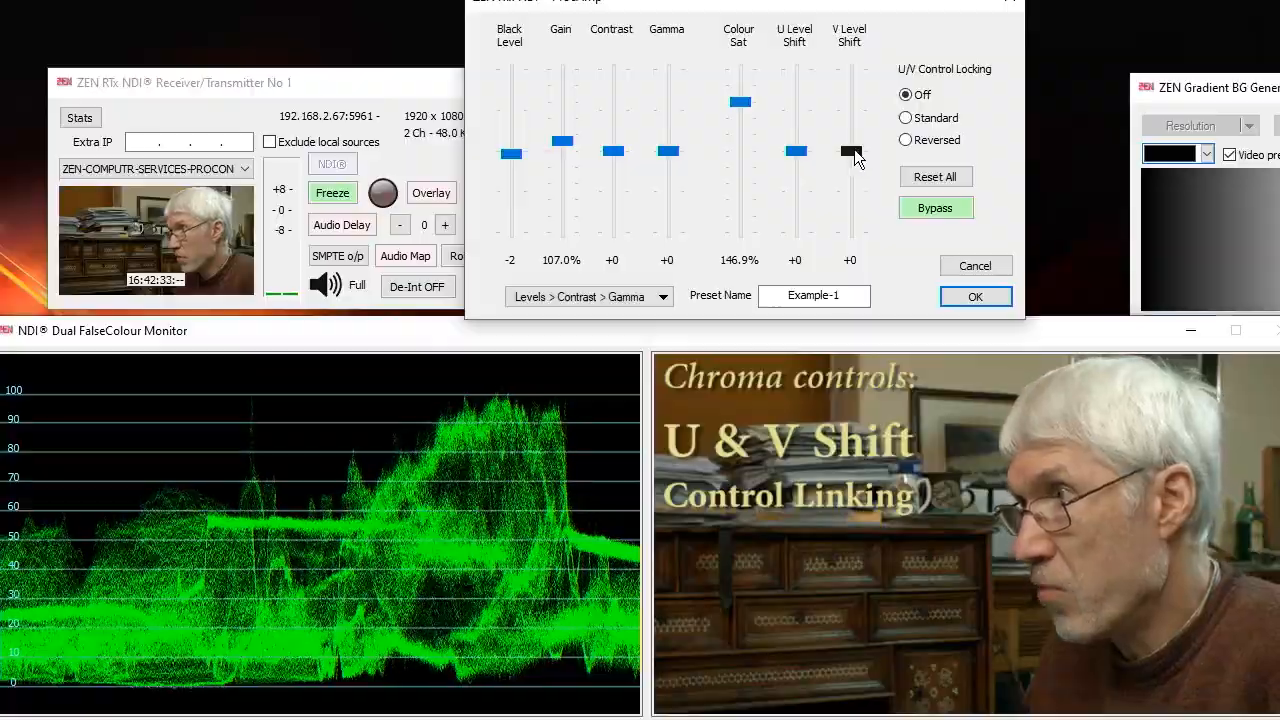
{"action": "left_click_drag", "start_coordinate": [852, 160], "coordinate": [850, 150]}
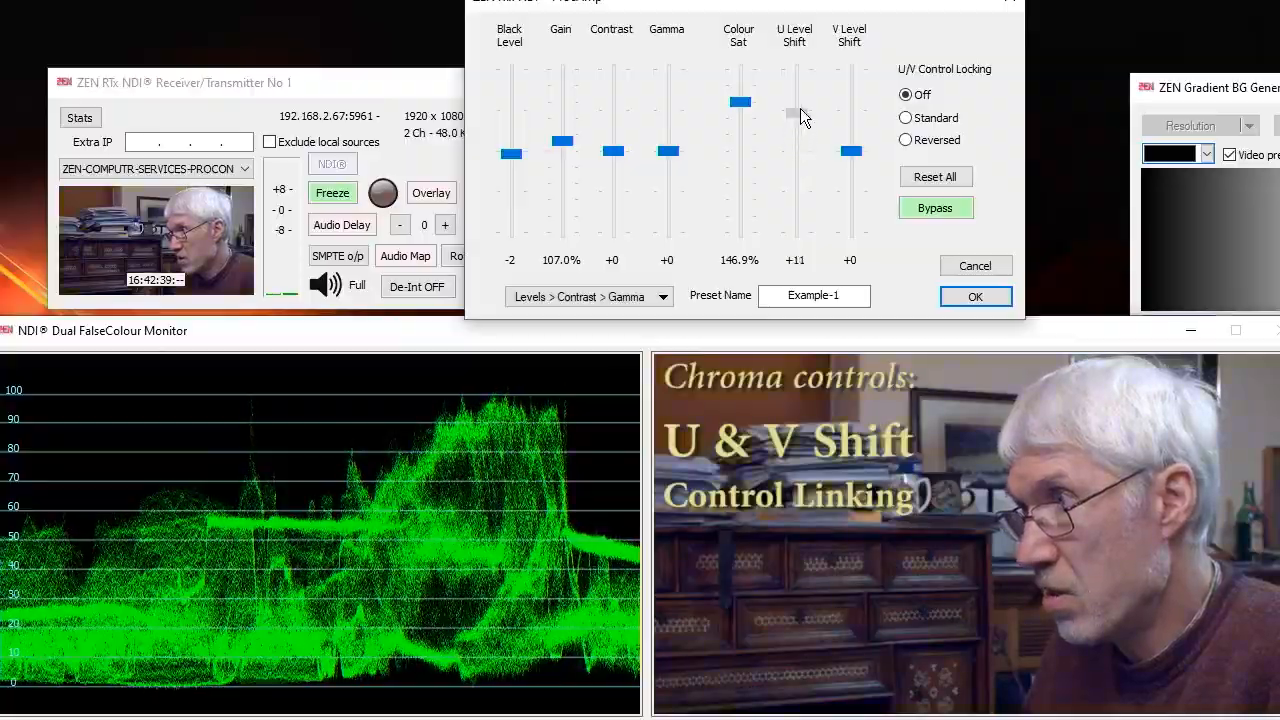
{"action": "left_click_drag", "start_coordinate": [796, 104], "coordinate": [796, 192]}
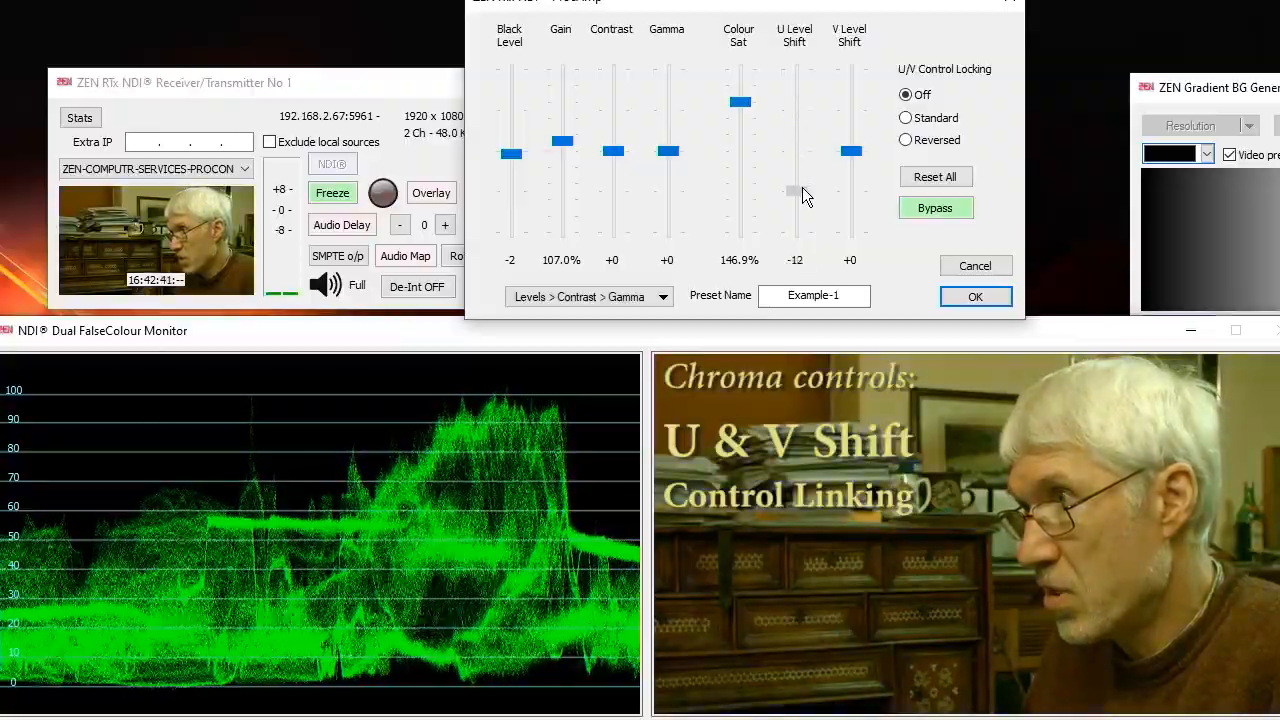
{"action": "left_click_drag", "start_coordinate": [794, 190], "coordinate": [794, 200]}
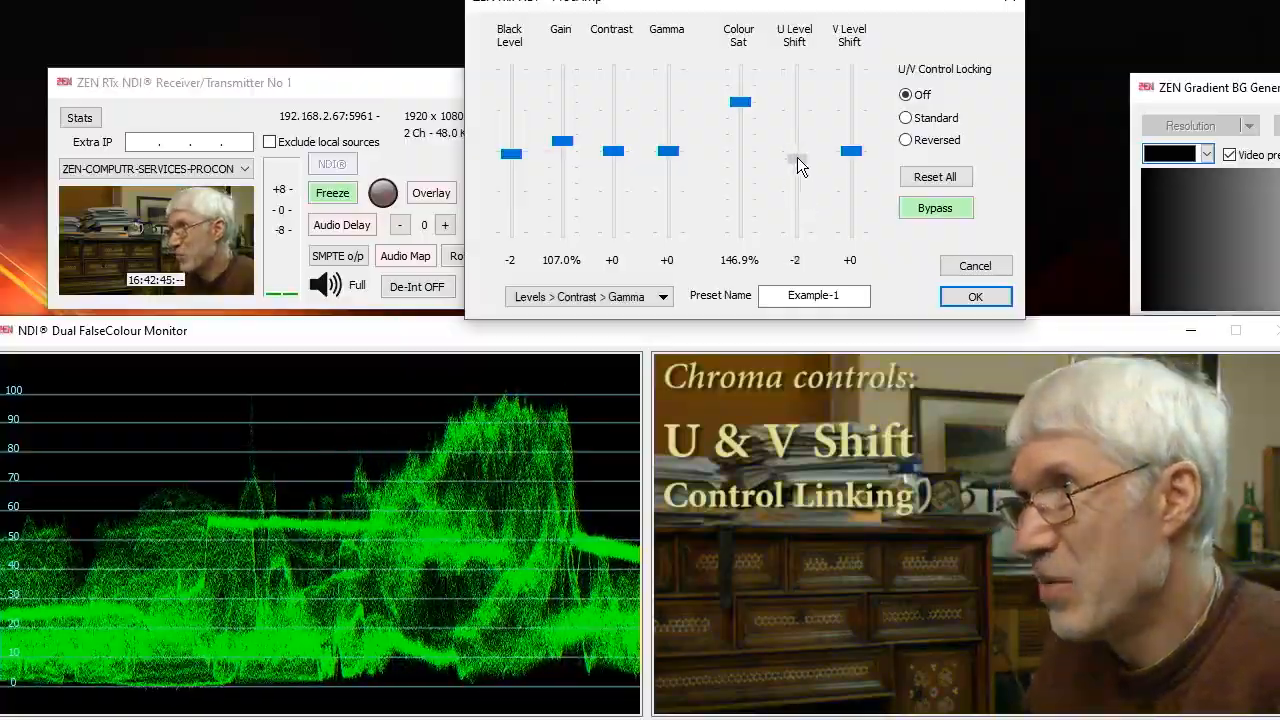
{"action": "left_click_drag", "start_coordinate": [796, 152], "coordinate": [796, 180]}
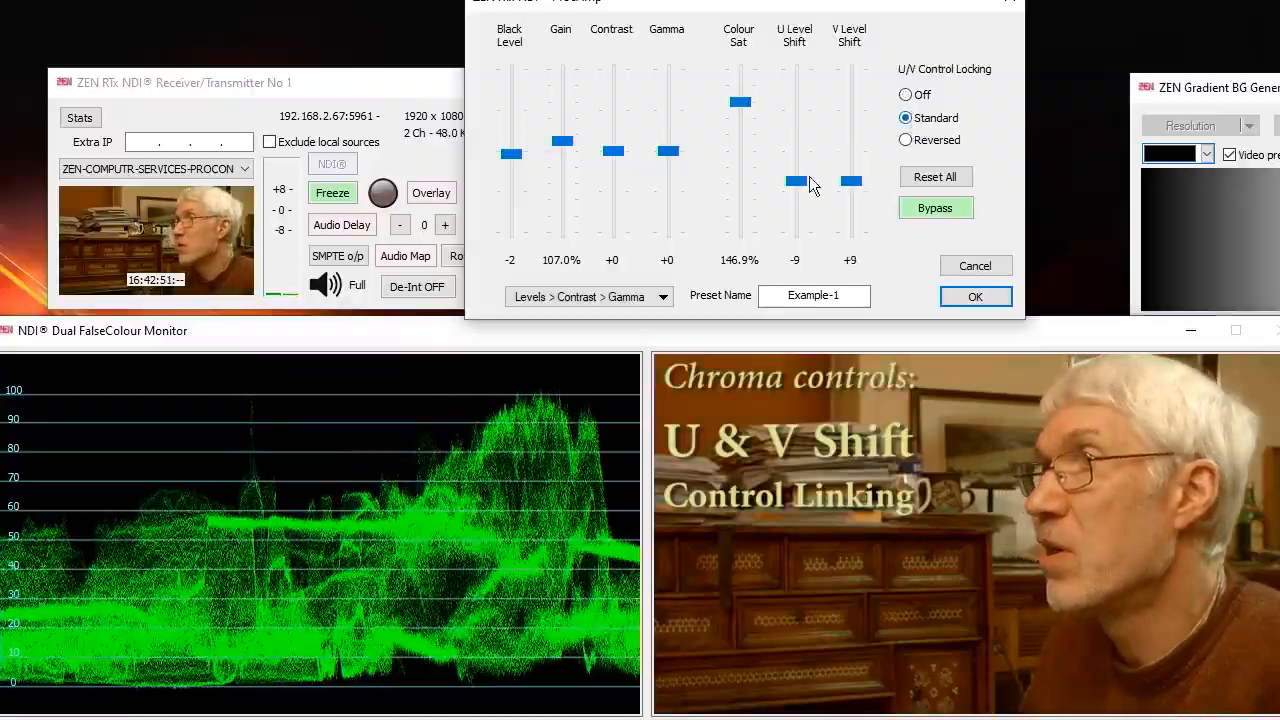
{"action": "left_click_drag", "start_coordinate": [796, 184], "coordinate": [796, 164]}
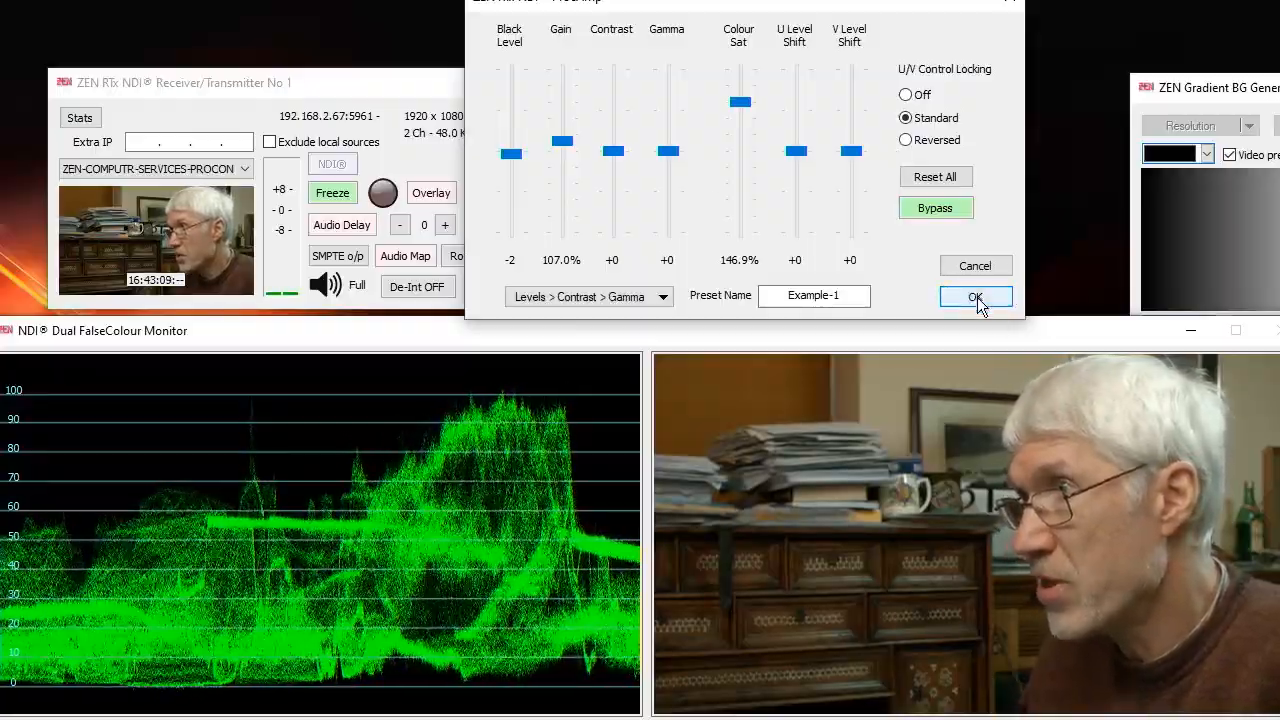
Accept with OK, reopen to drop saturation to 40.6% and Bypass, then save 146.9% with OK
{"action": "left_click", "coordinate": [976, 296]}
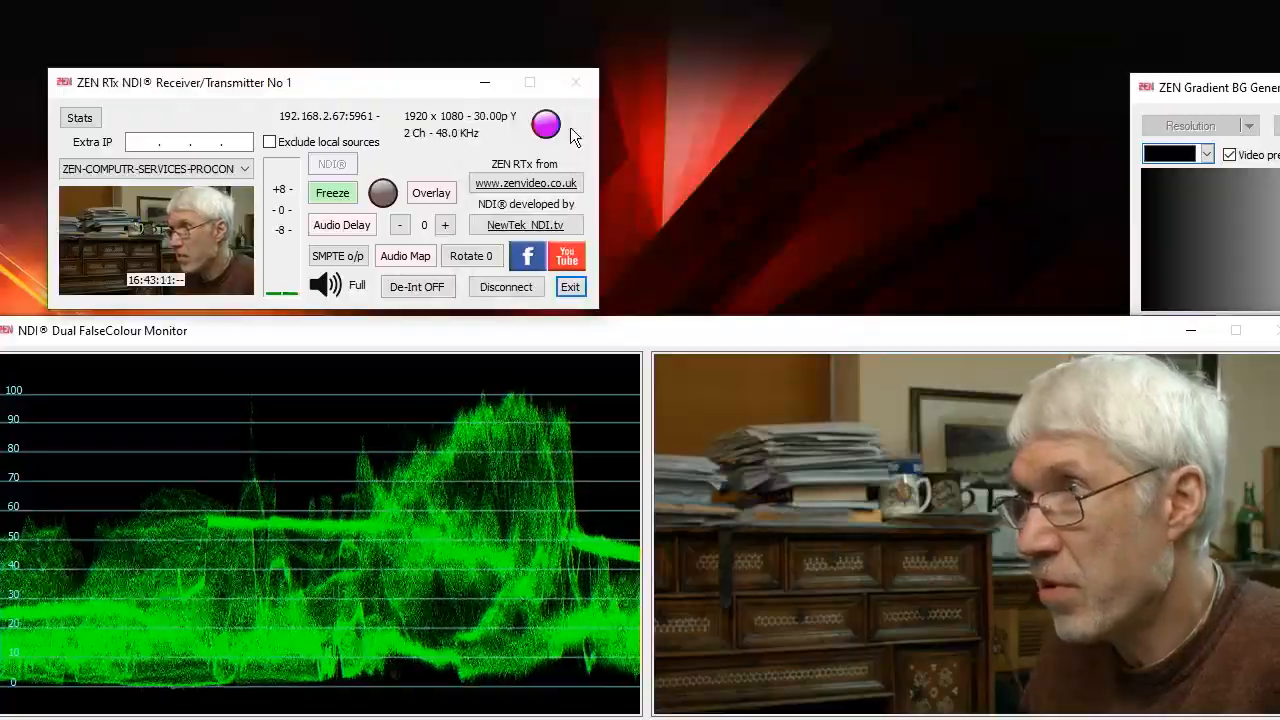
{"action": "left_click", "coordinate": [544, 124]}
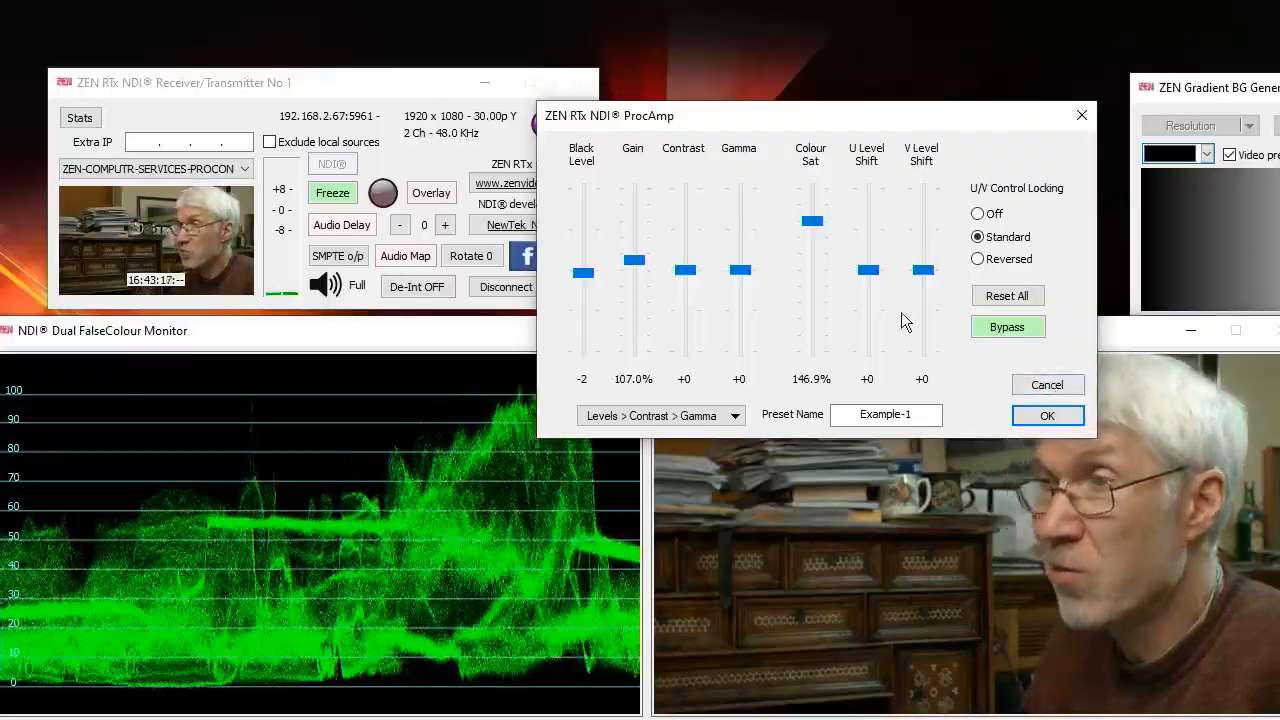
{"action": "mouse_move", "coordinate": [836, 216]}
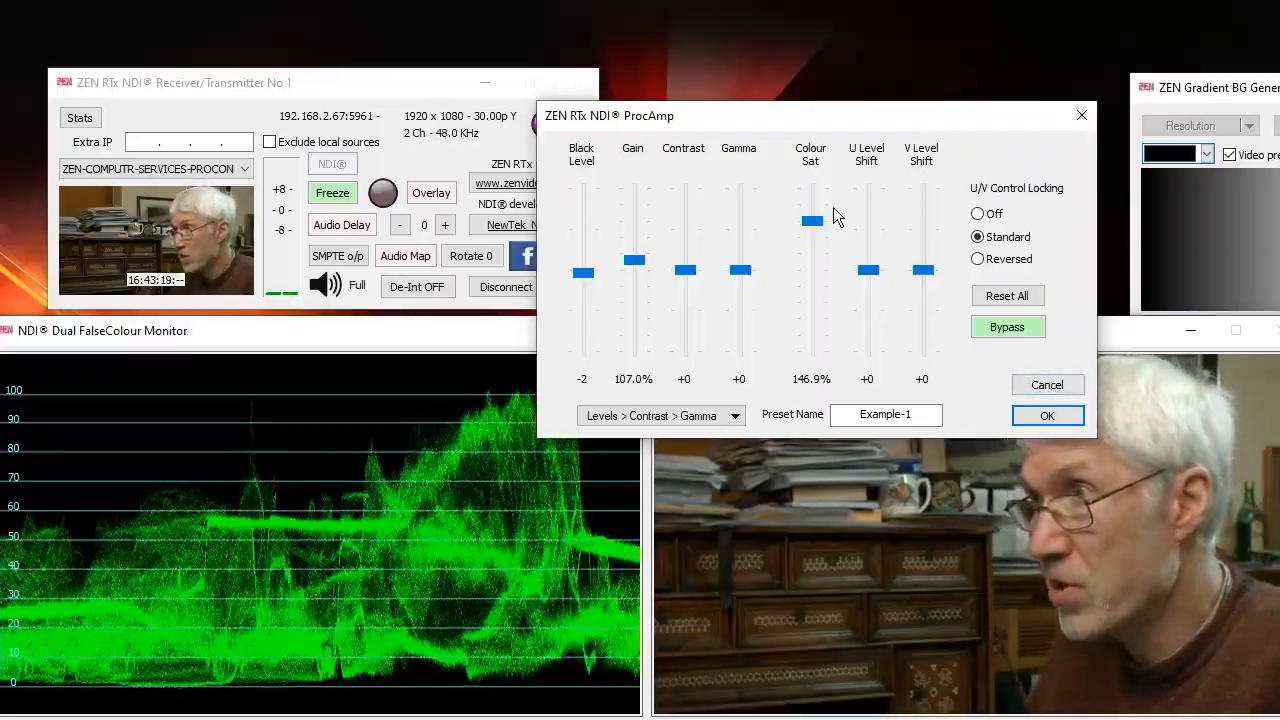
{"action": "left_click_drag", "start_coordinate": [812, 220], "coordinate": [812, 330]}
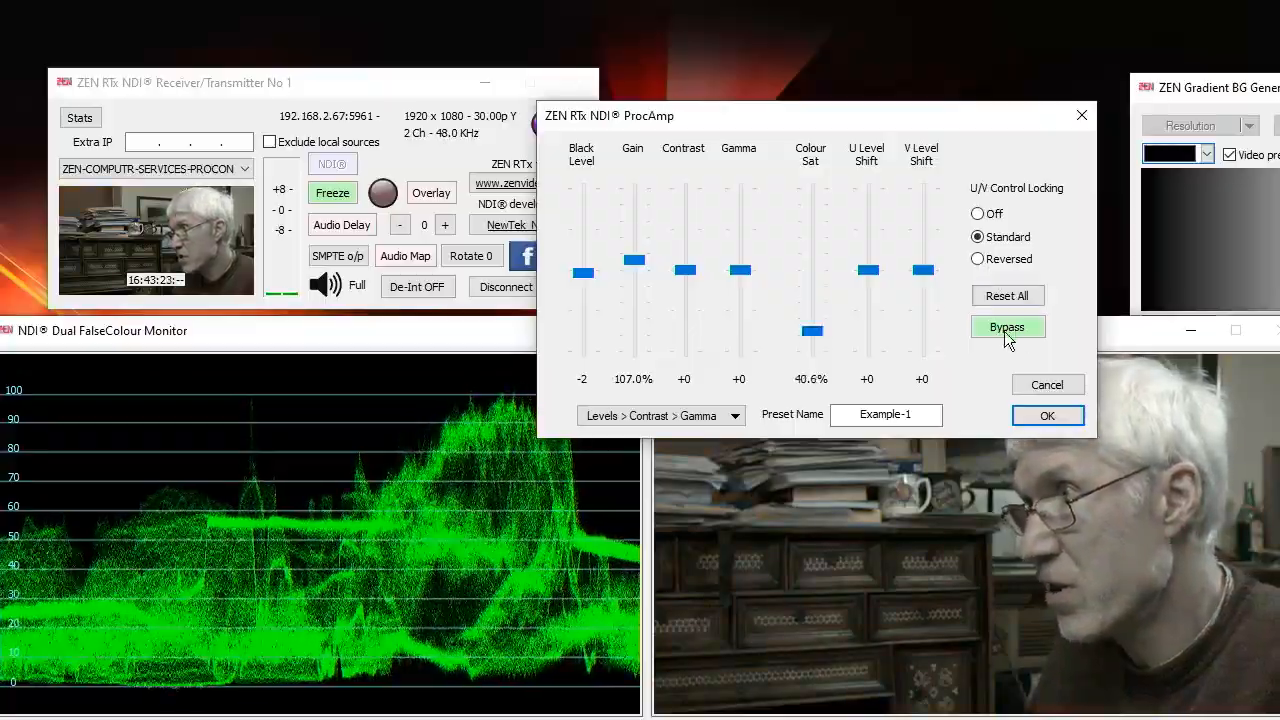
{"action": "left_click", "coordinate": [1048, 414]}
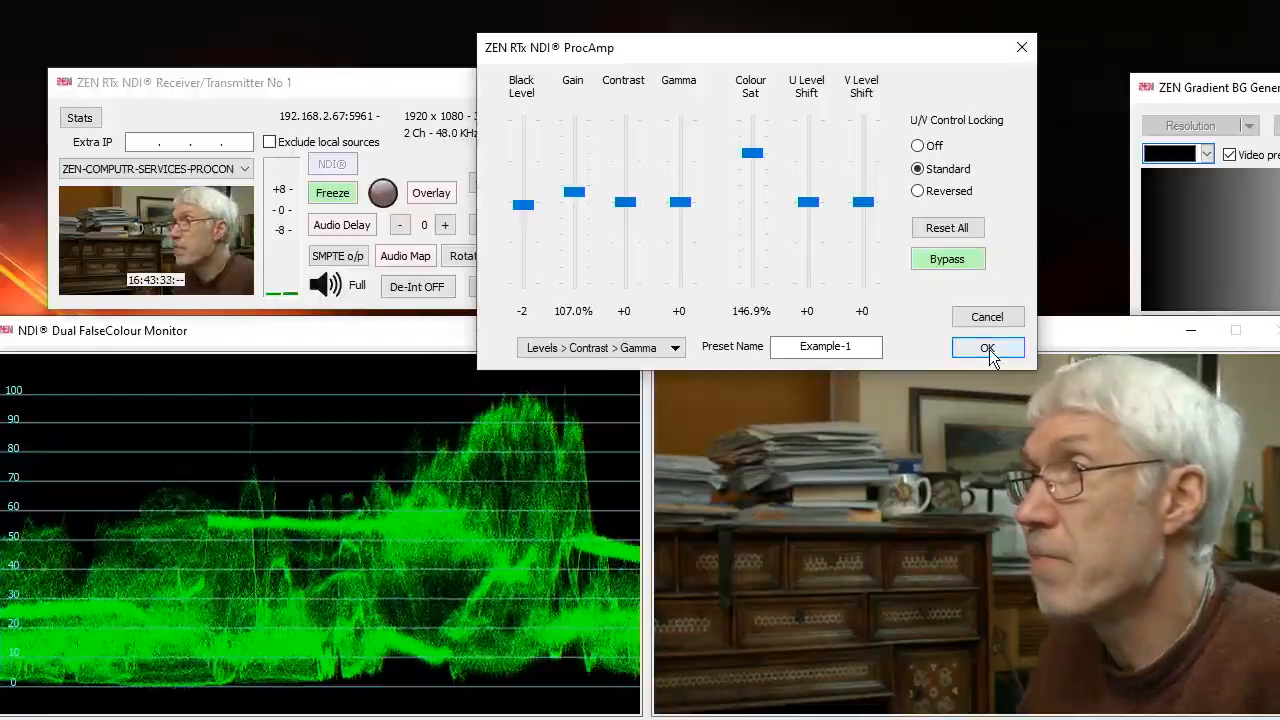
{"action": "left_click", "coordinate": [988, 348]}
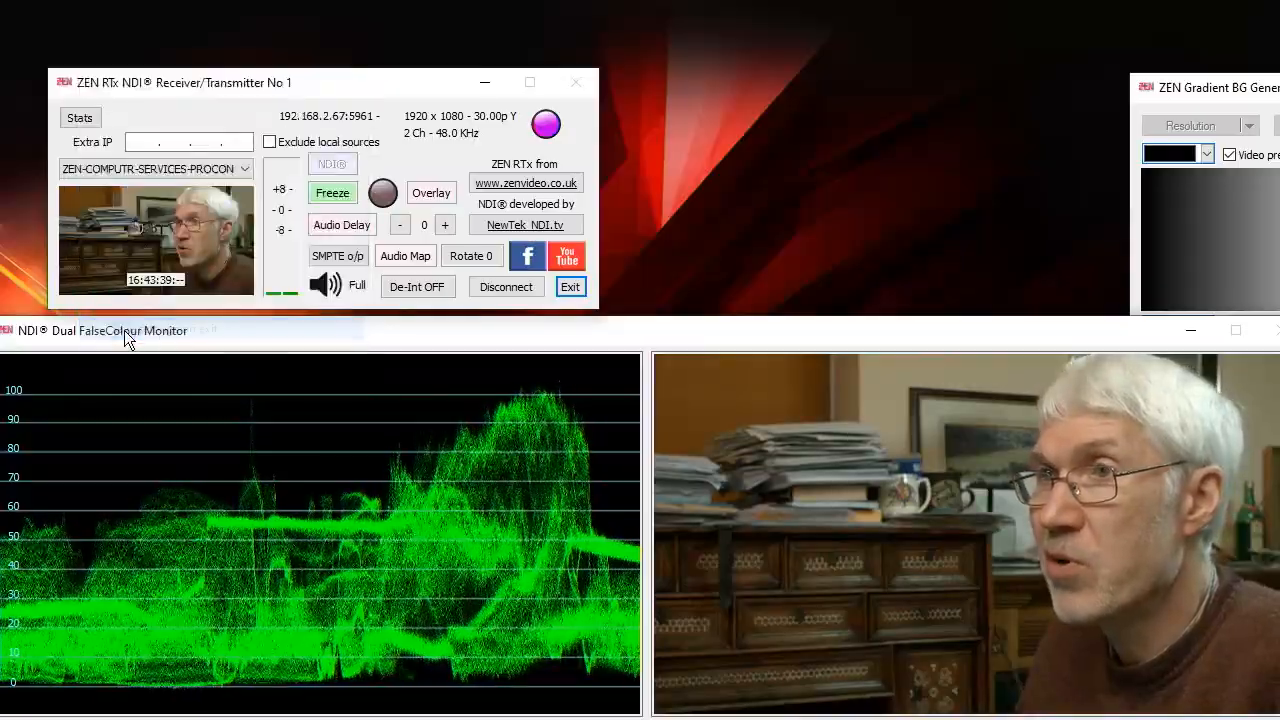
{"action": "left_click", "coordinate": [64, 82]}
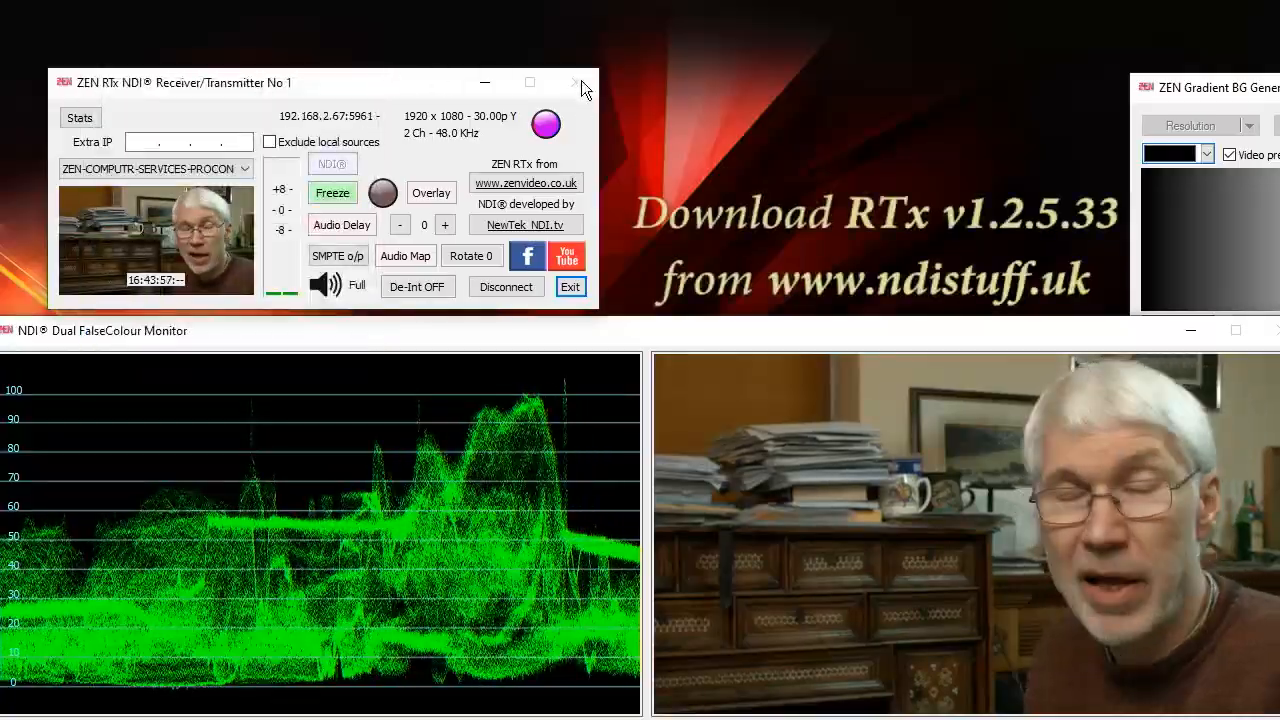
{"action": "mouse_move", "coordinate": [572, 82]}
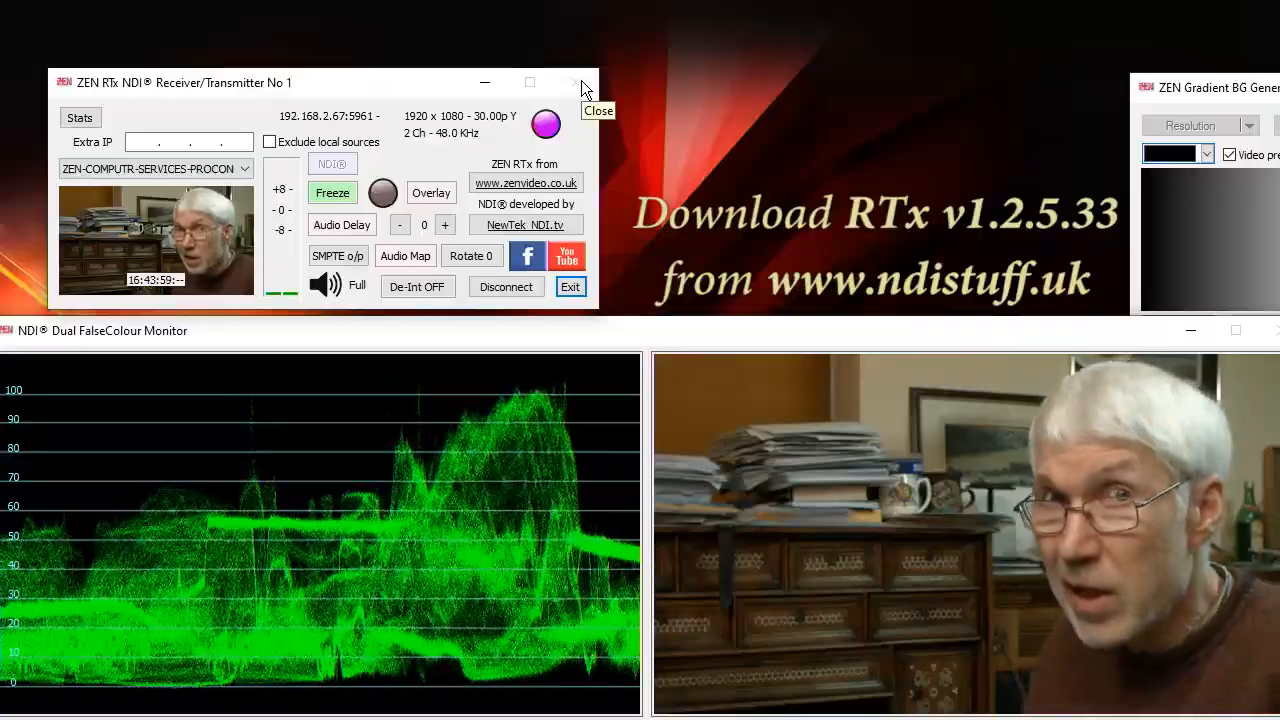